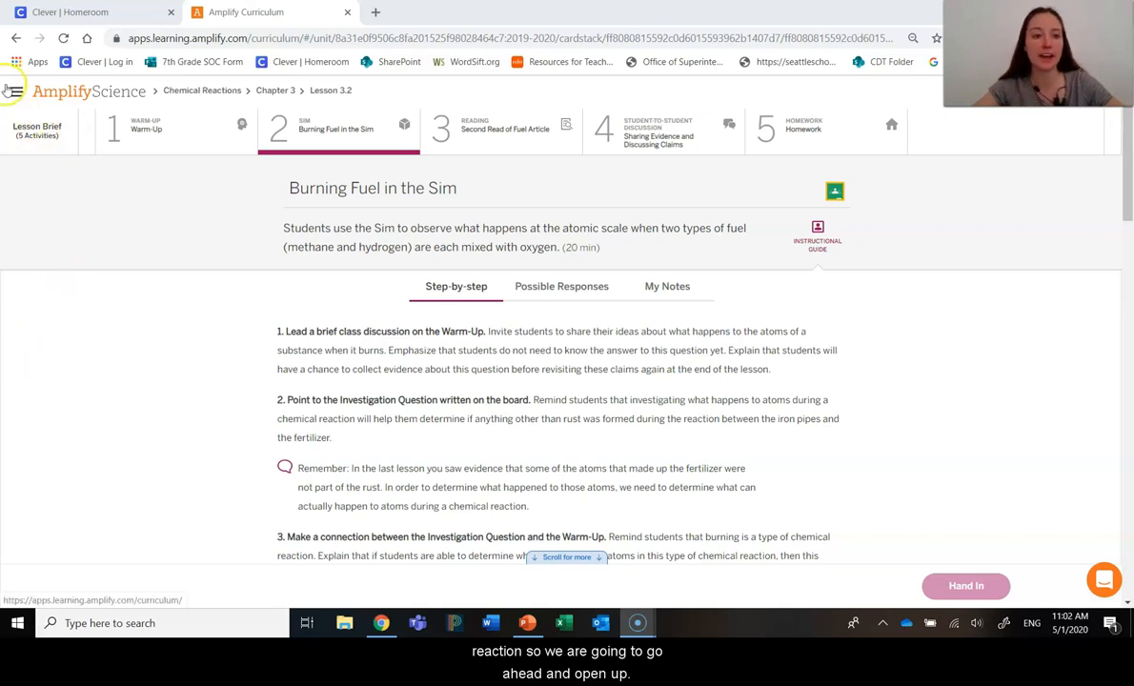
# Launch the Chemical Reactions Sim from the Science Apps menu in a new tab.
pyautogui.click(15, 92)
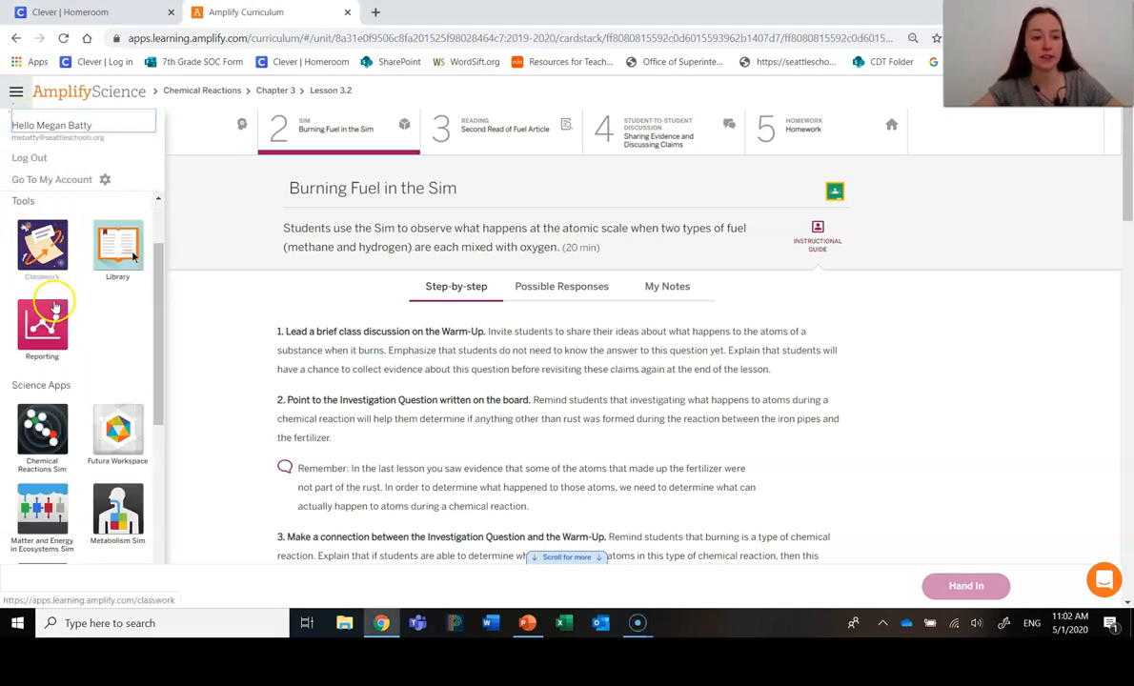
pyautogui.click(42, 431)
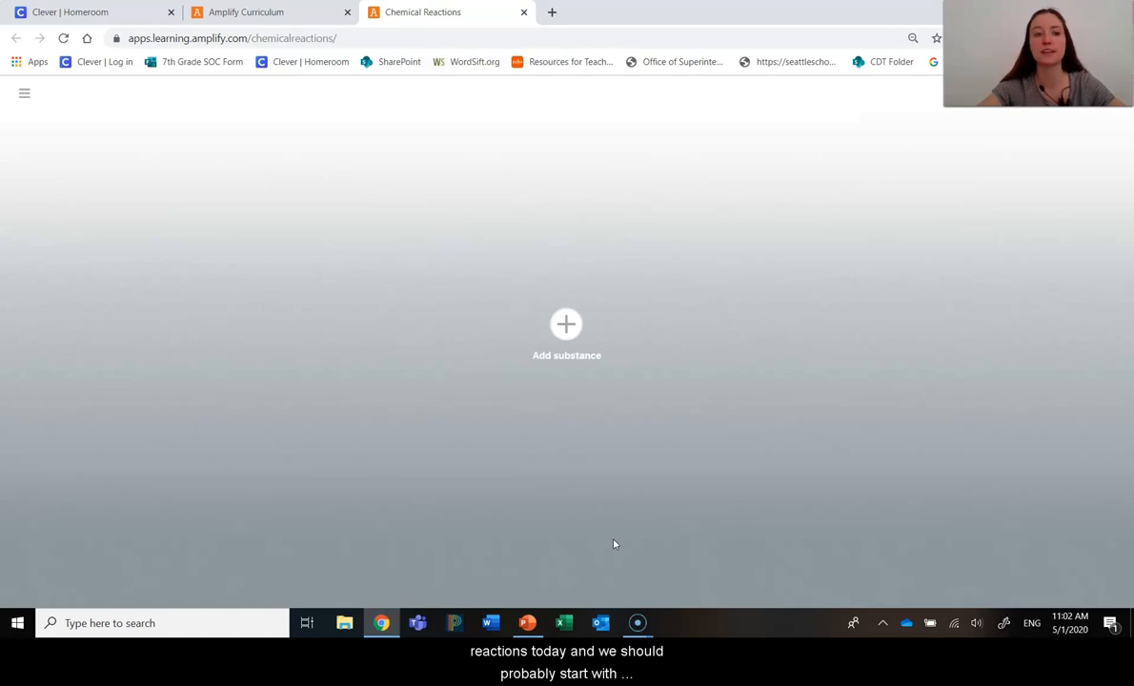
# Load Laboratory A and add H2 hydrogen and O2 oxygen as the two substances.
pyautogui.click(25, 93)
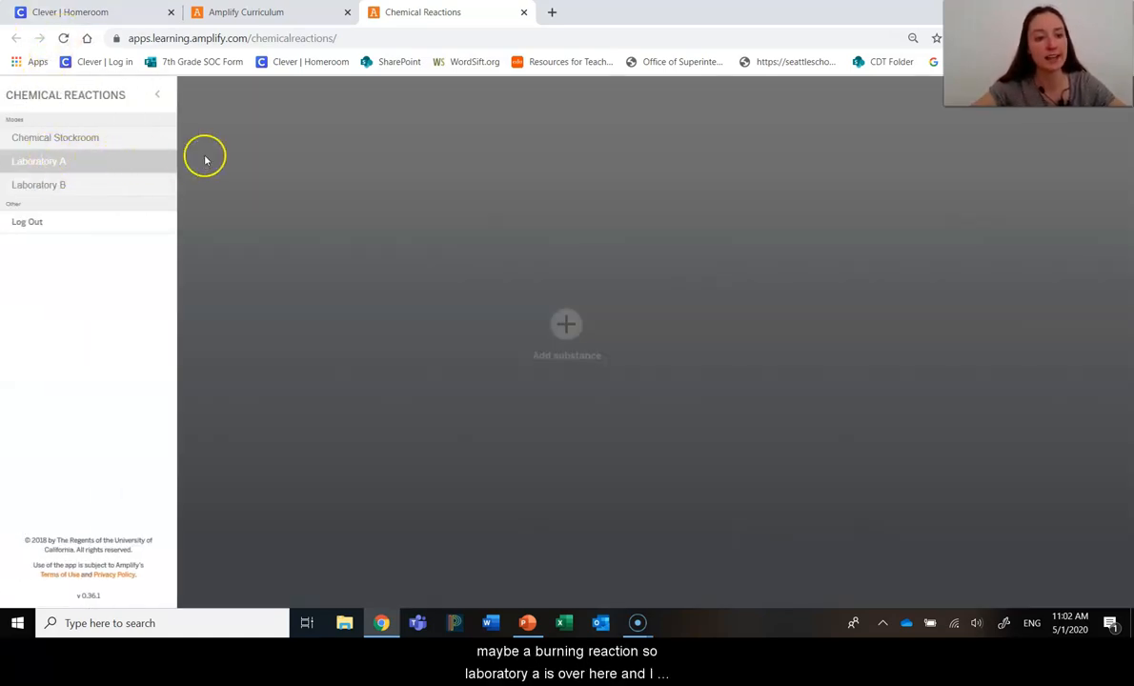
pyautogui.click(566, 324)
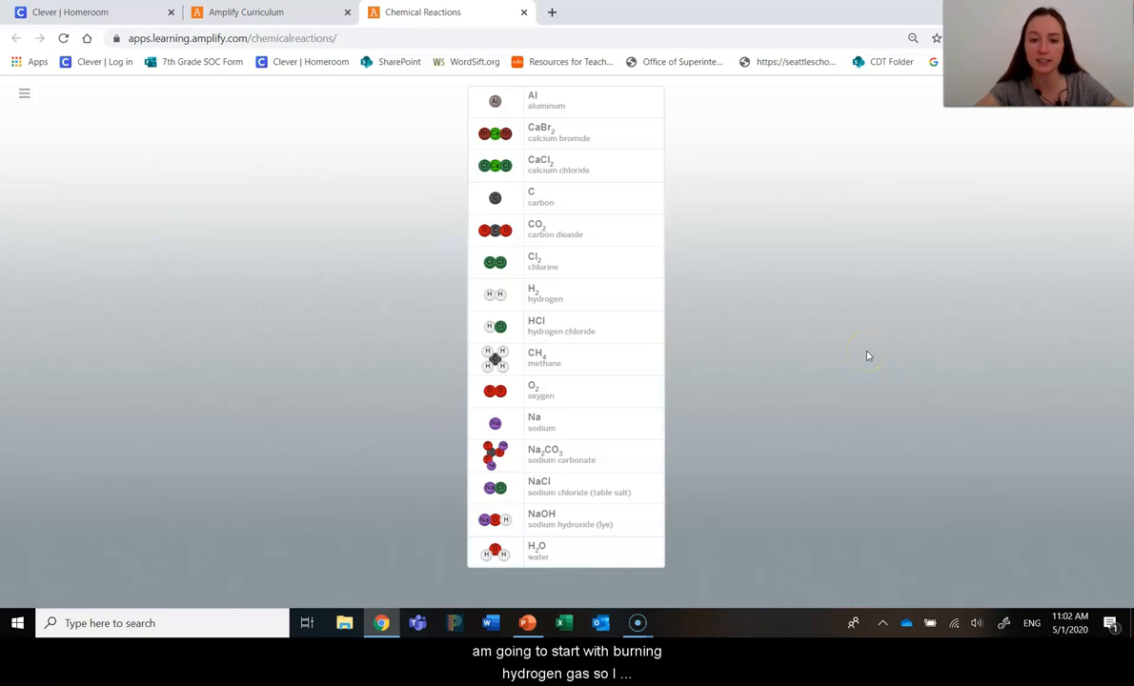
pyautogui.click(545, 294)
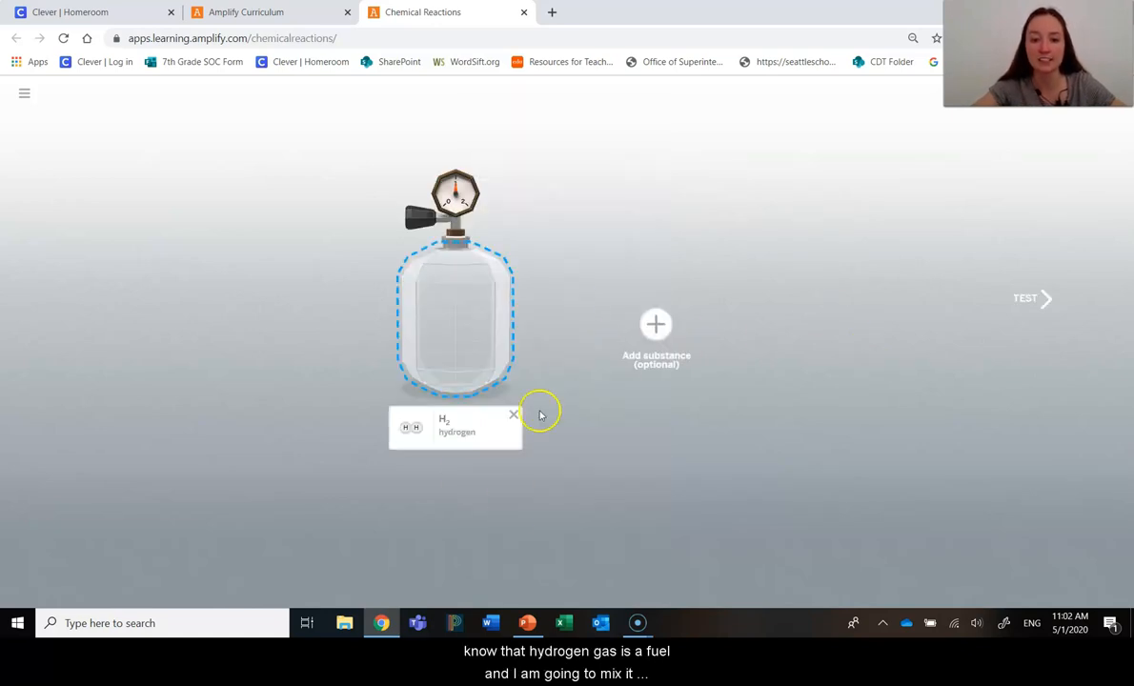
pyautogui.click(656, 324)
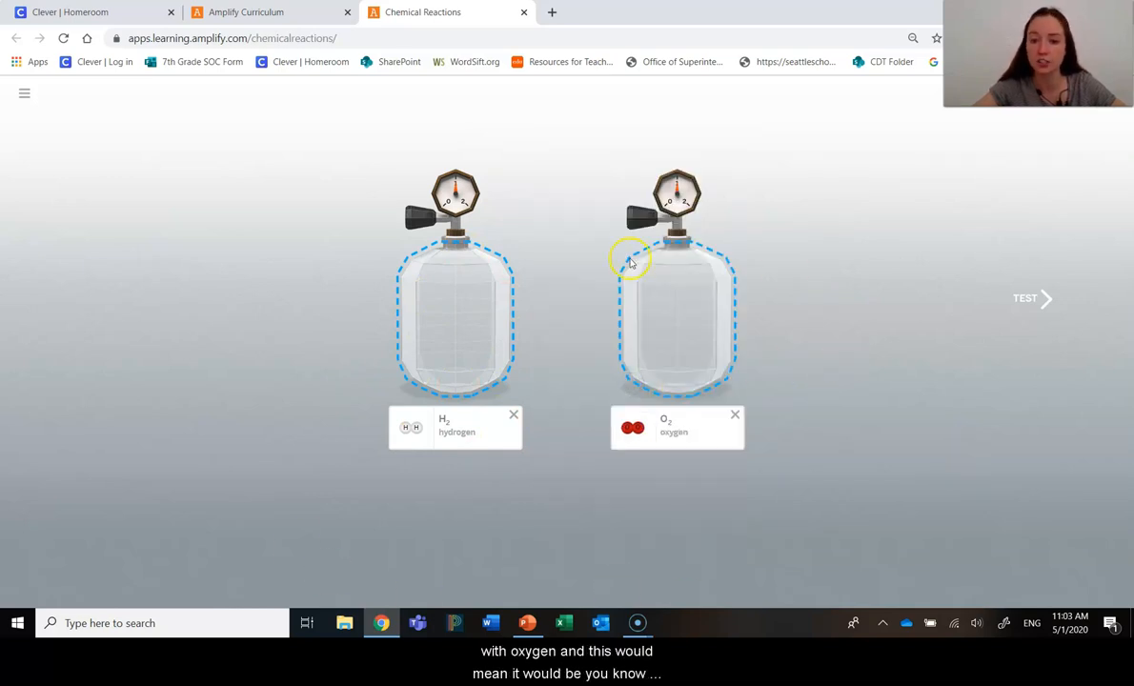
pyautogui.moveTo(808, 379)
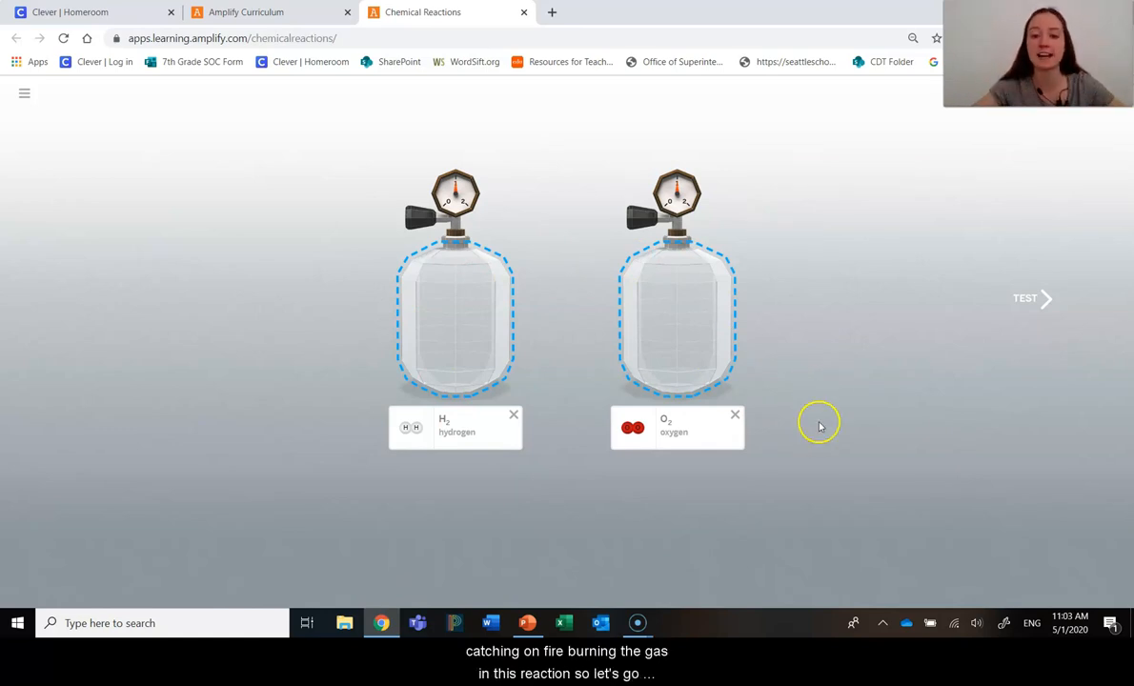
pyautogui.moveTo(1033, 297)
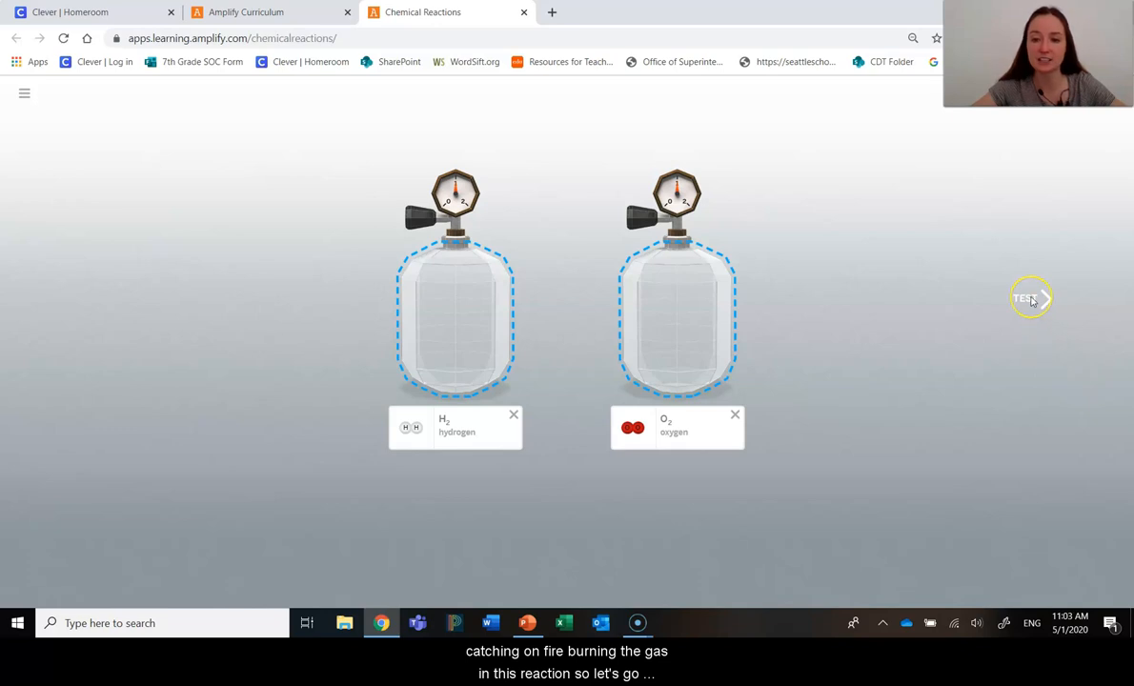
# Test the hydrogen–oxygen mixture at high temperature and play the atomic-scale animation.
pyautogui.click(1029, 298)
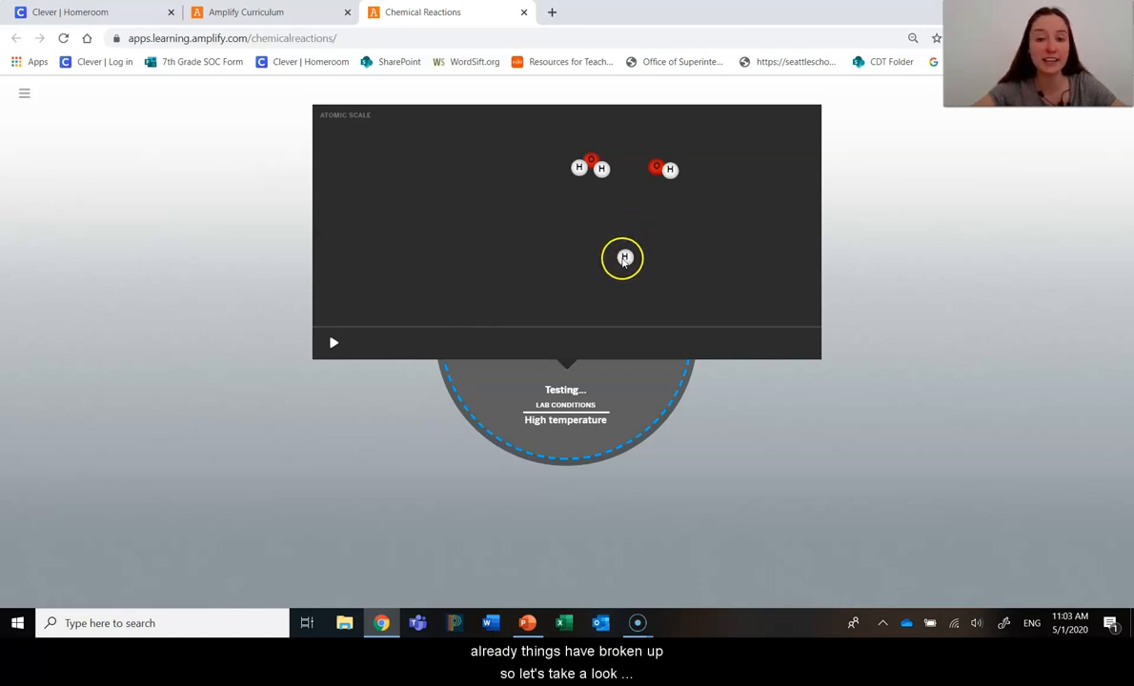
pyautogui.moveTo(614, 233)
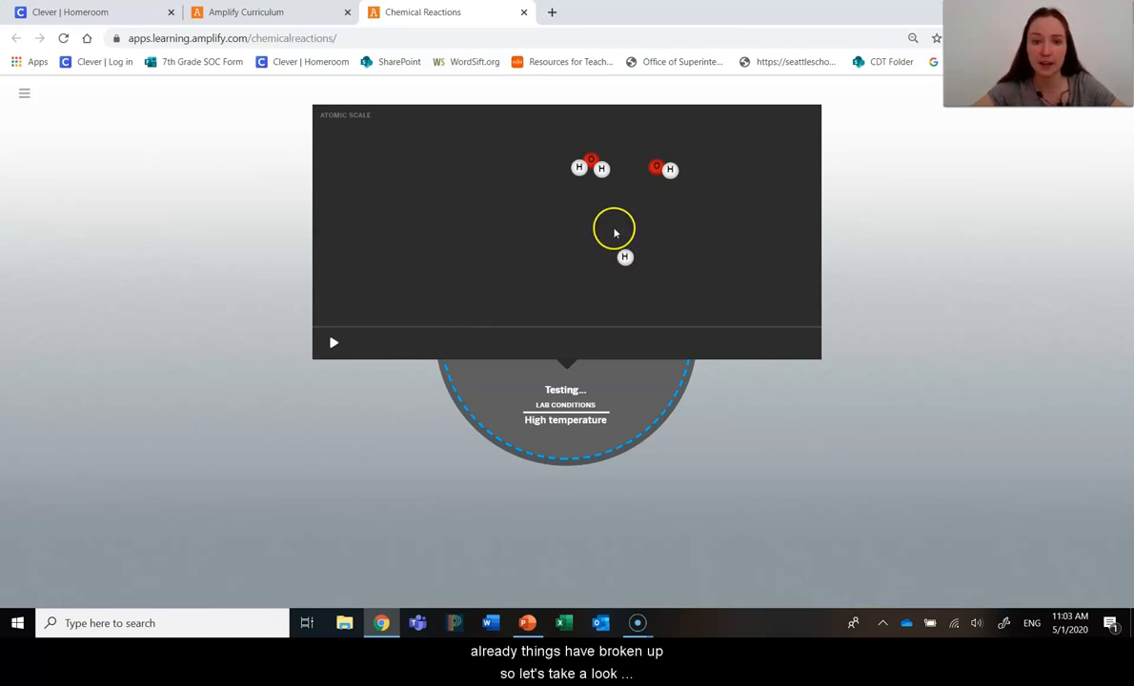
pyautogui.click(334, 344)
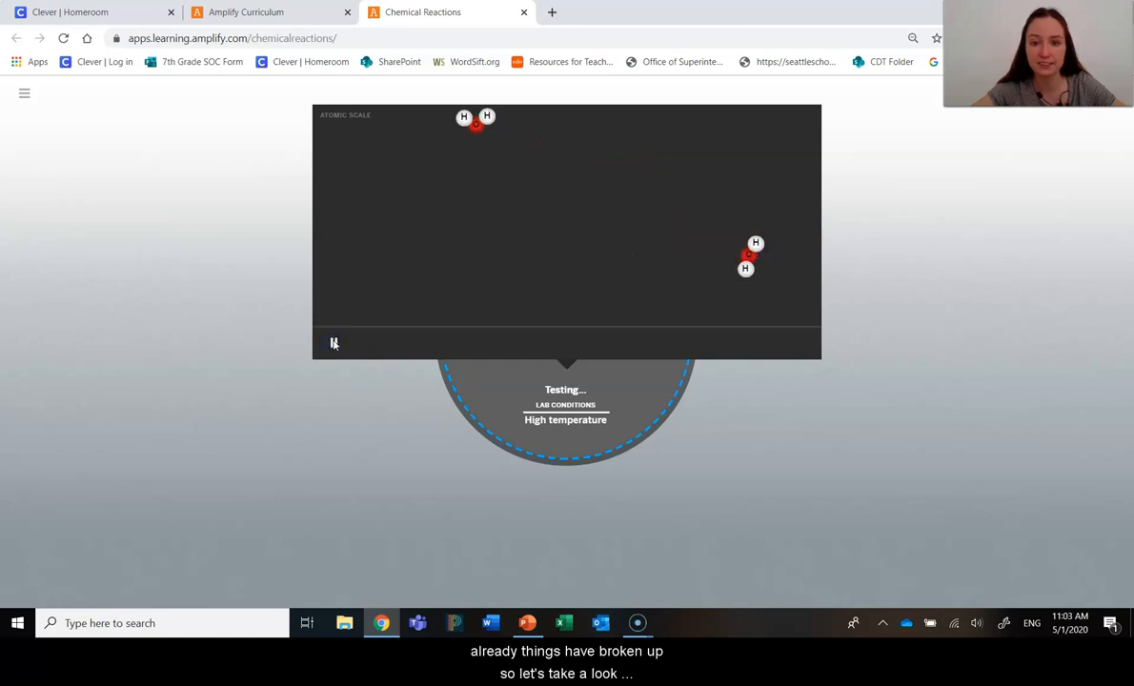
pyautogui.click(334, 343)
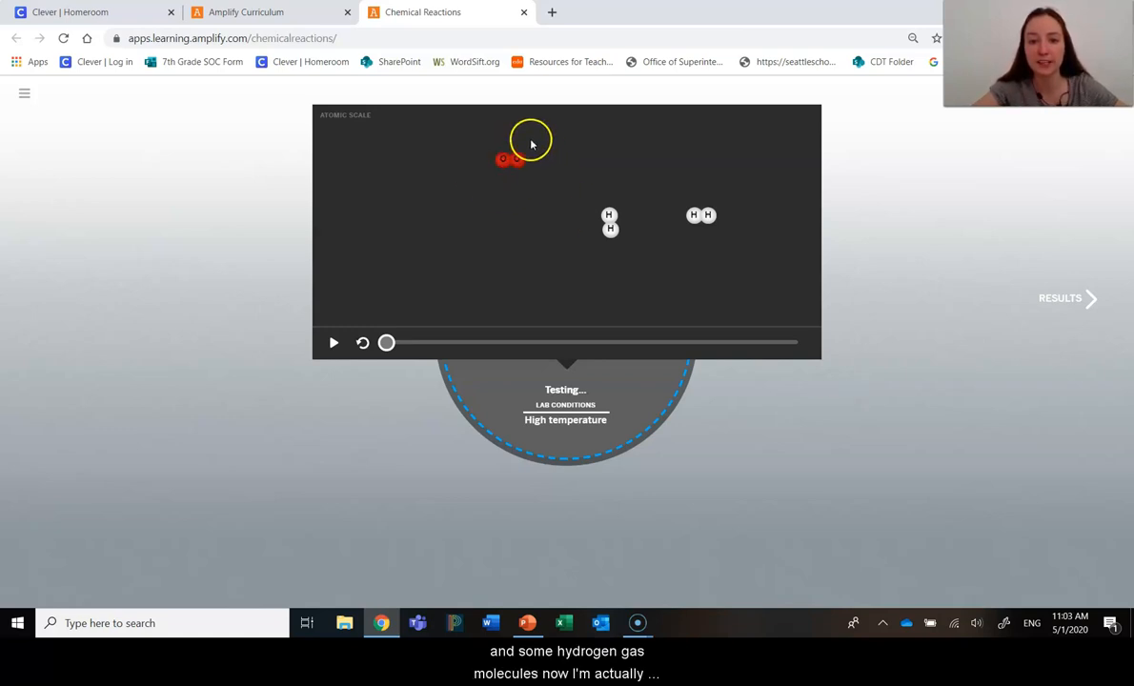
pyautogui.moveTo(599, 248)
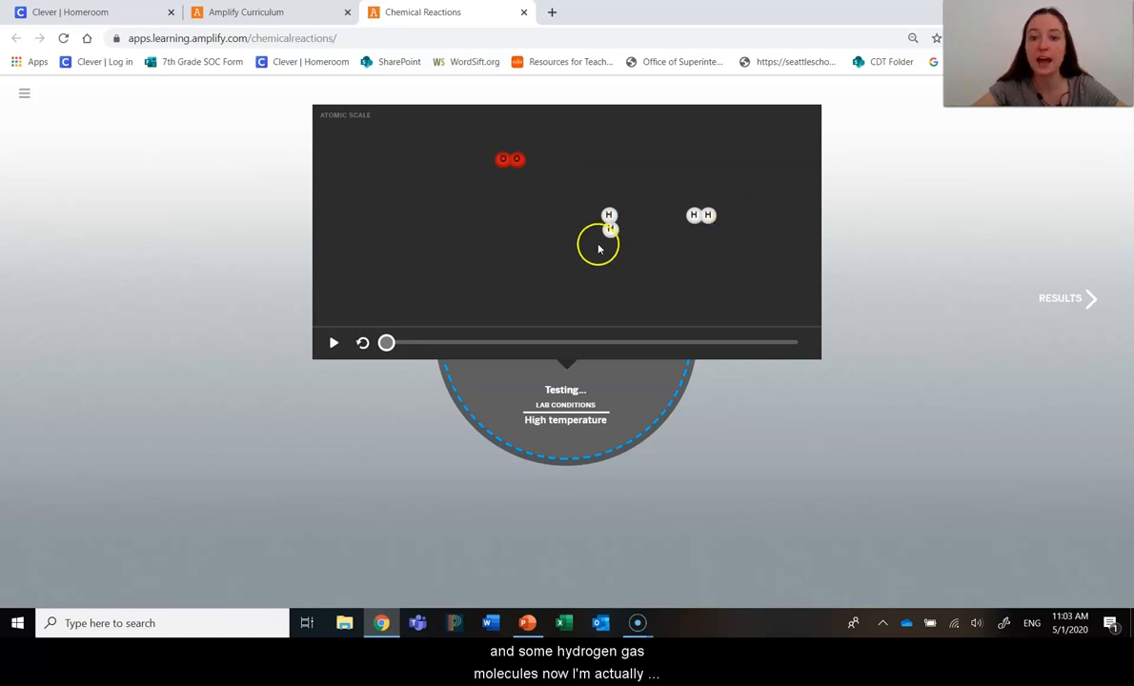
pyautogui.moveTo(560, 221)
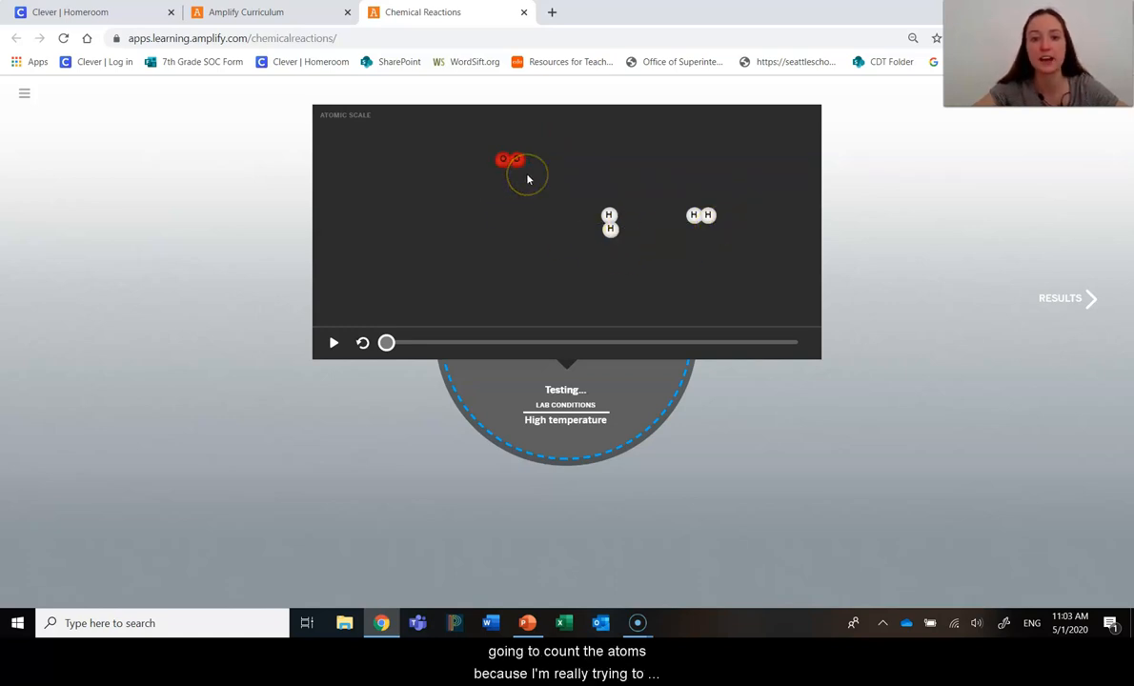
pyautogui.moveTo(534, 187)
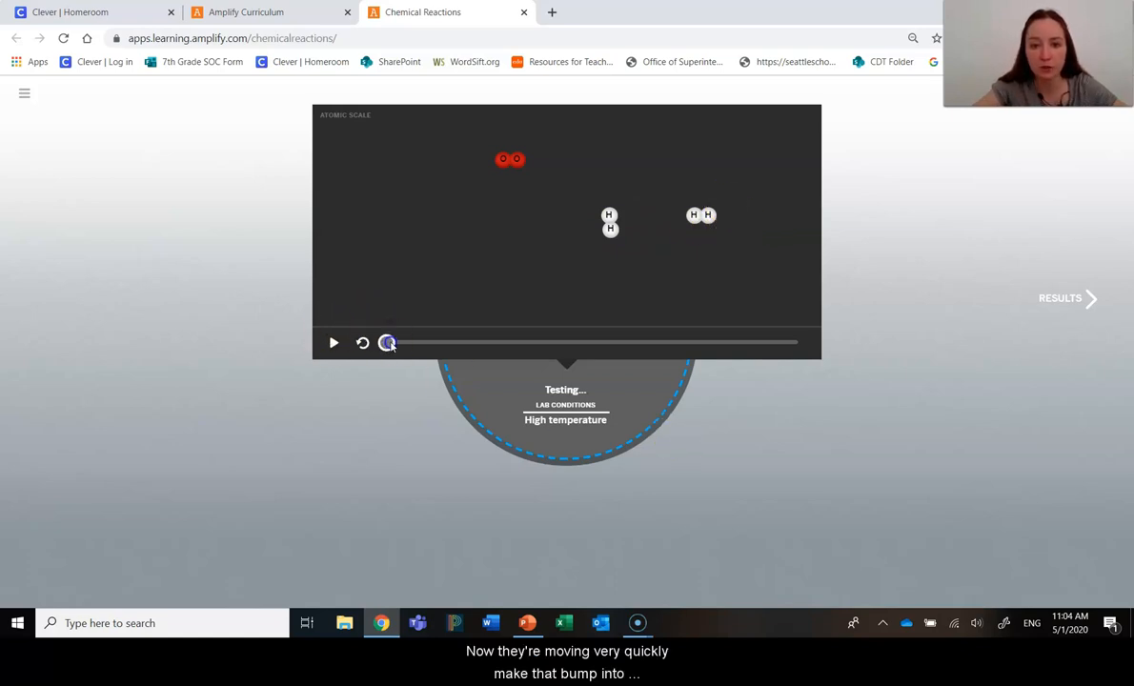
# Step the timeline forward in stages to watch H and O atoms collide and form H2O.
pyautogui.moveTo(389, 343); pyautogui.dragTo(408, 343)
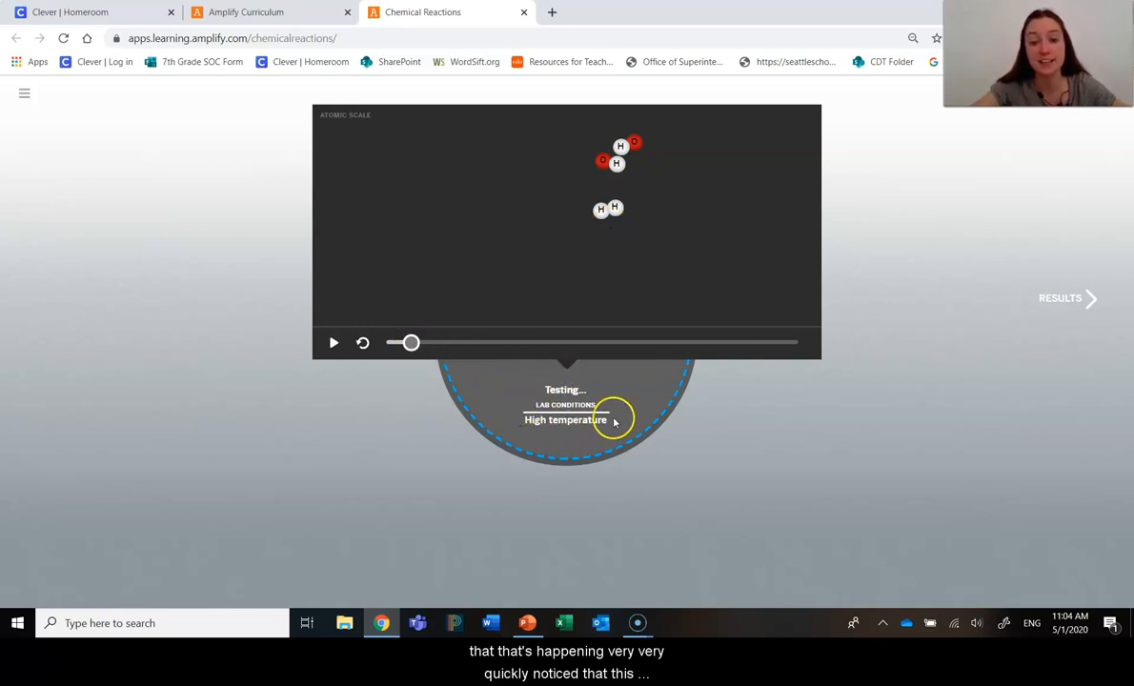
pyautogui.moveTo(433, 364)
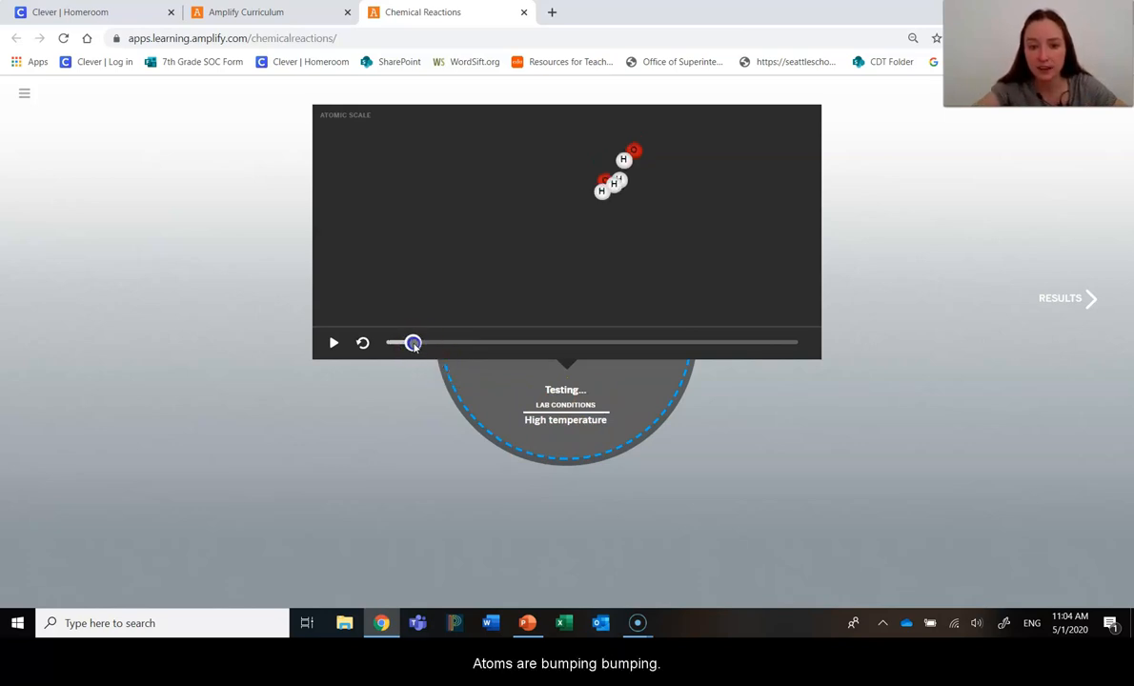
pyautogui.moveTo(412, 343); pyautogui.dragTo(429, 343)
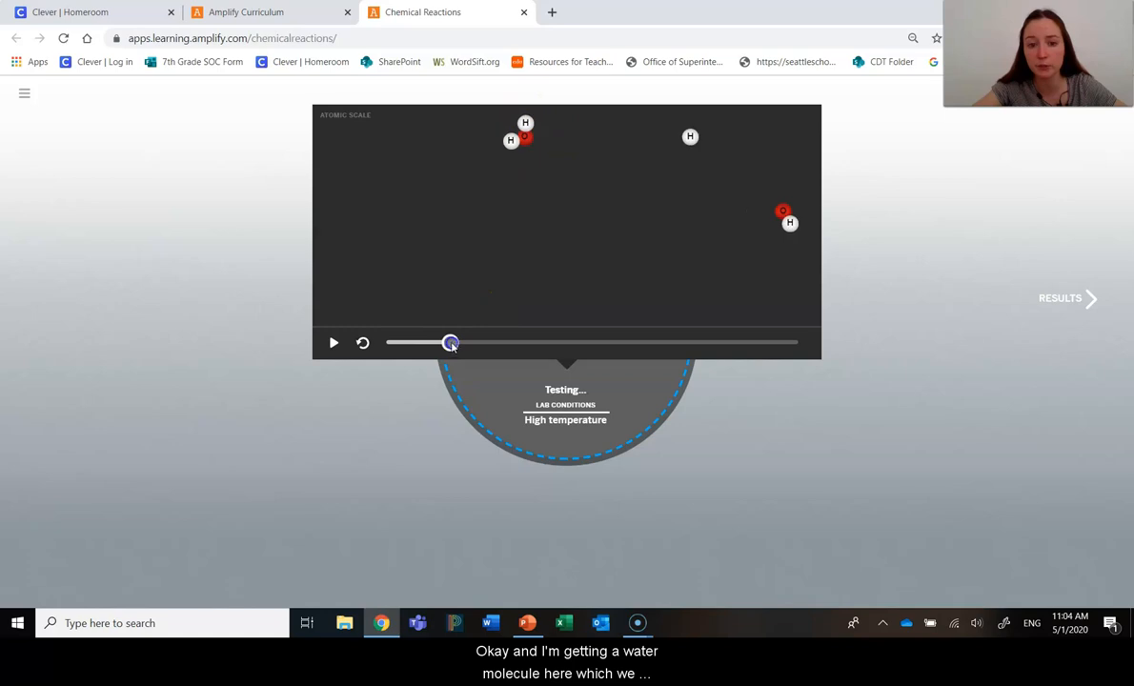
pyautogui.moveTo(450, 343); pyautogui.dragTo(496, 343)
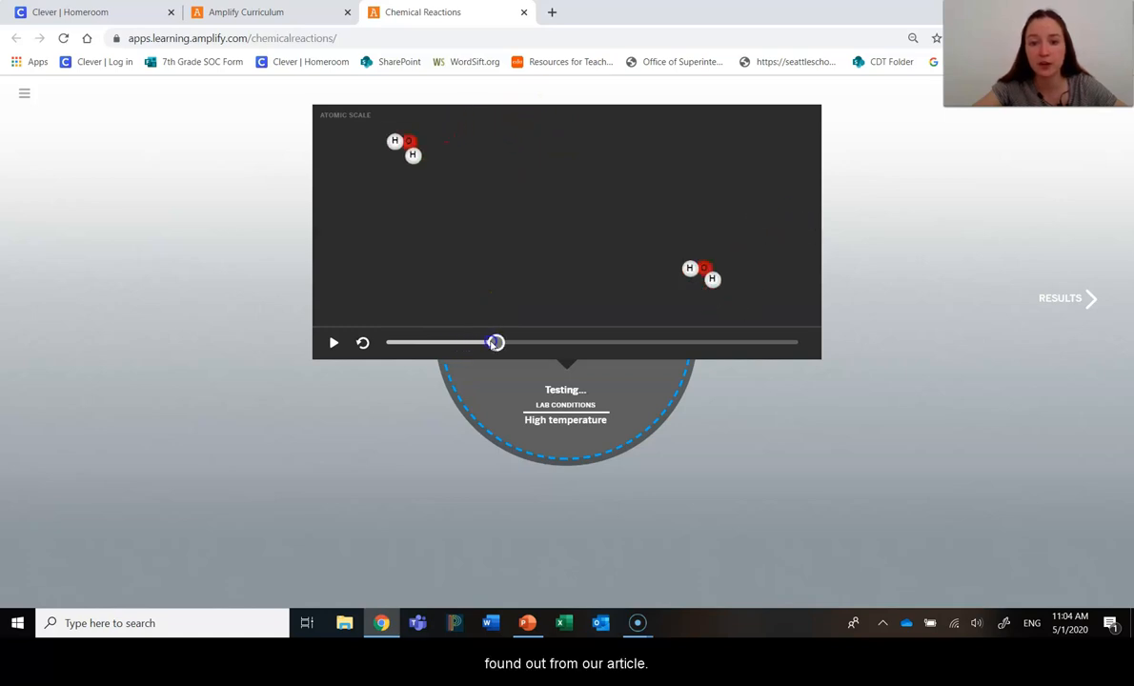
pyautogui.moveTo(496, 344); pyautogui.dragTo(619, 343)
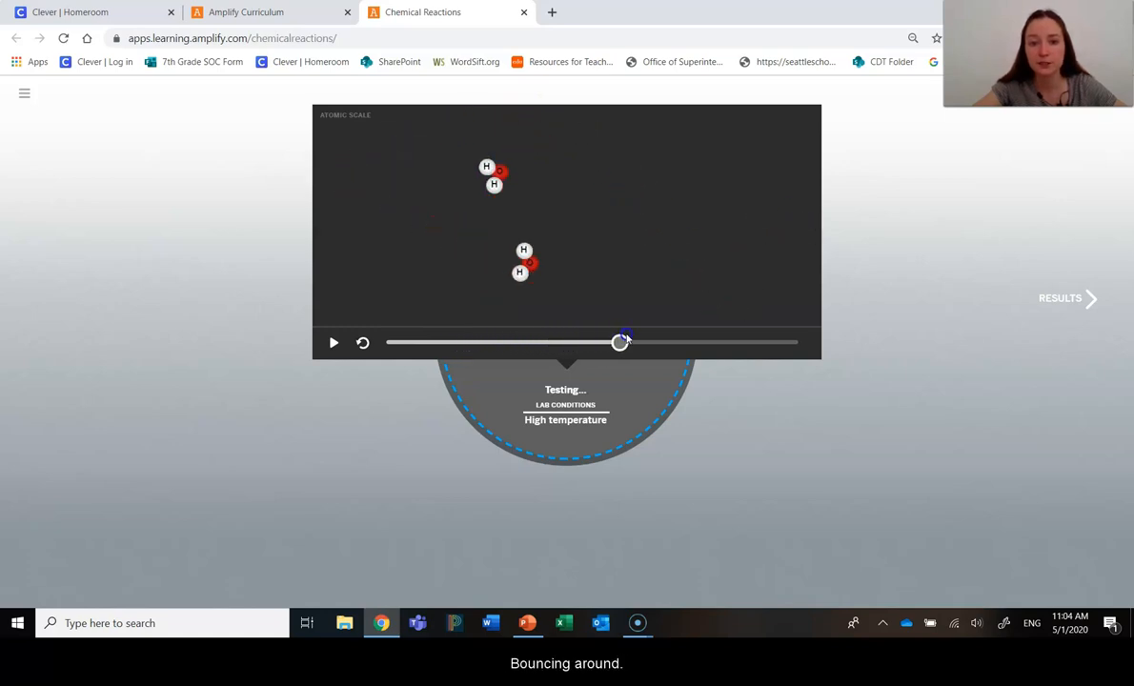
pyautogui.moveTo(619, 343); pyautogui.dragTo(798, 343)
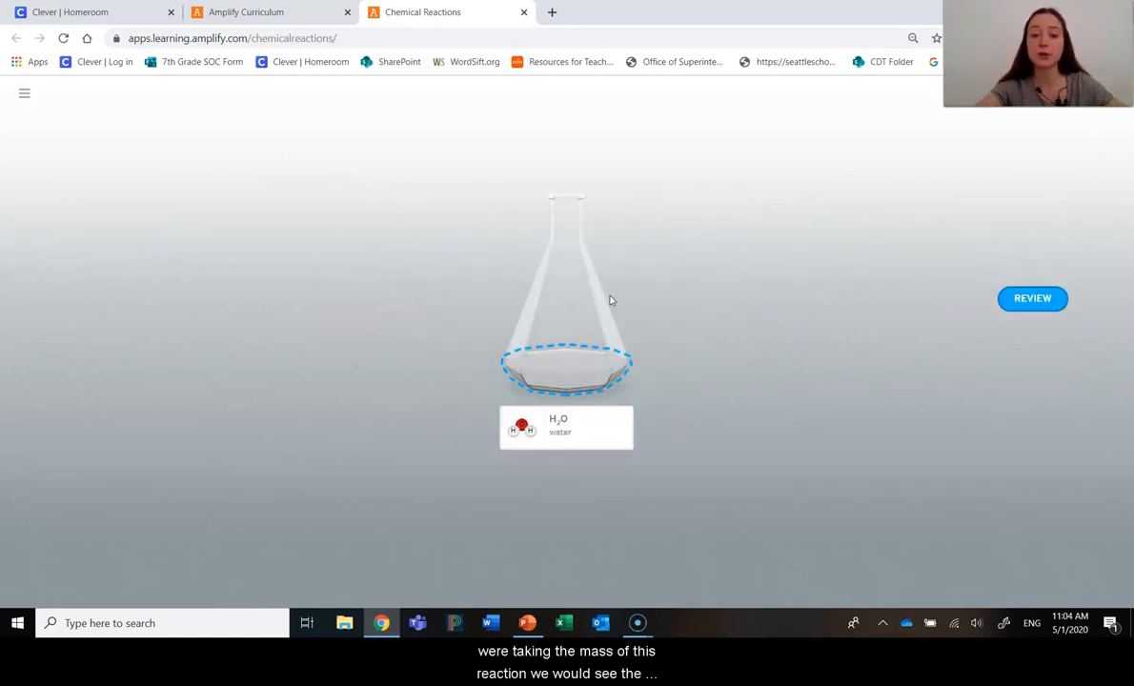
pyautogui.moveTo(774, 530)
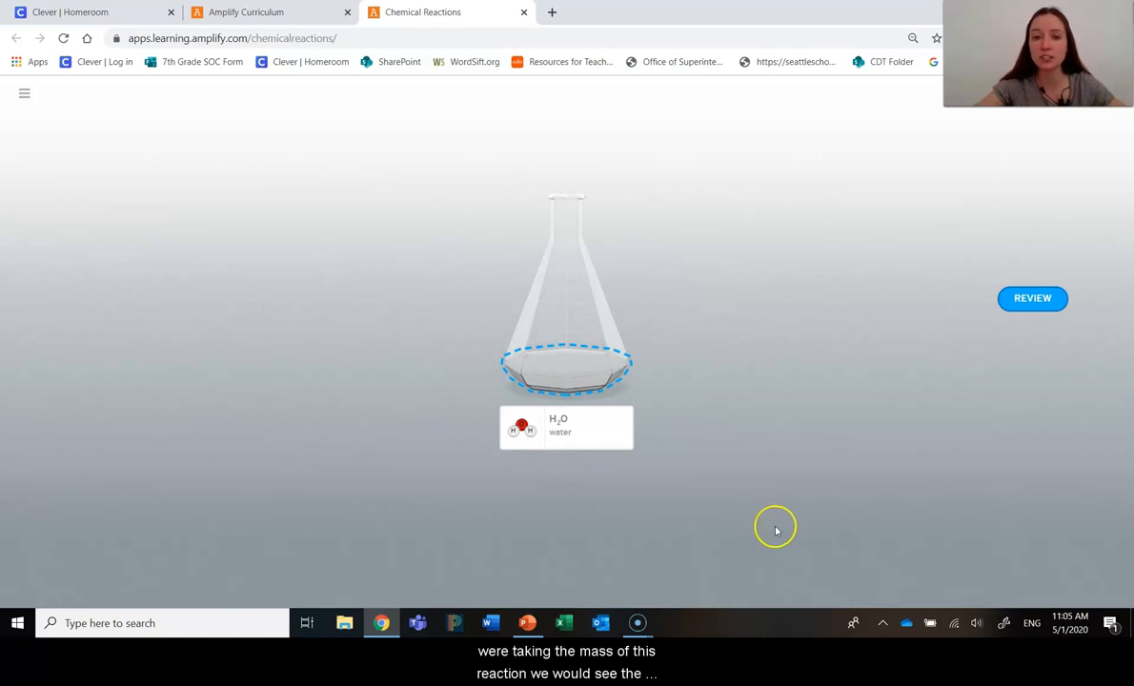
pyautogui.moveTo(1128, 488)
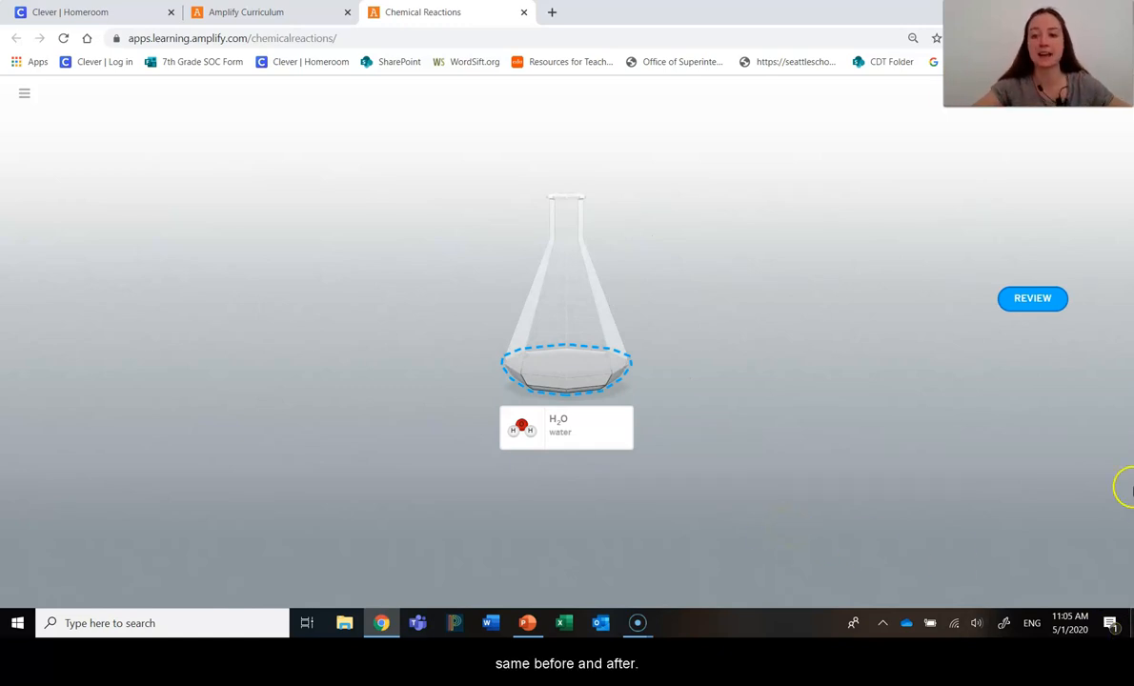
# Show the full results row: hydrogen plus oxygen yields water.
pyautogui.click(1034, 298)
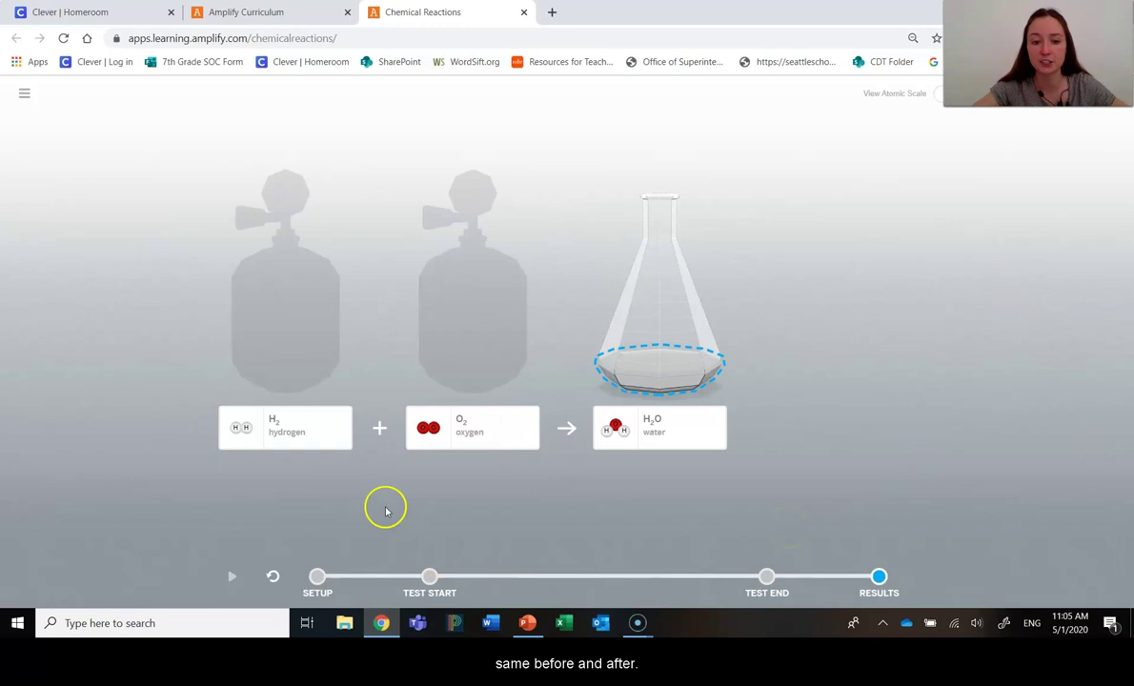
pyautogui.moveTo(703, 389)
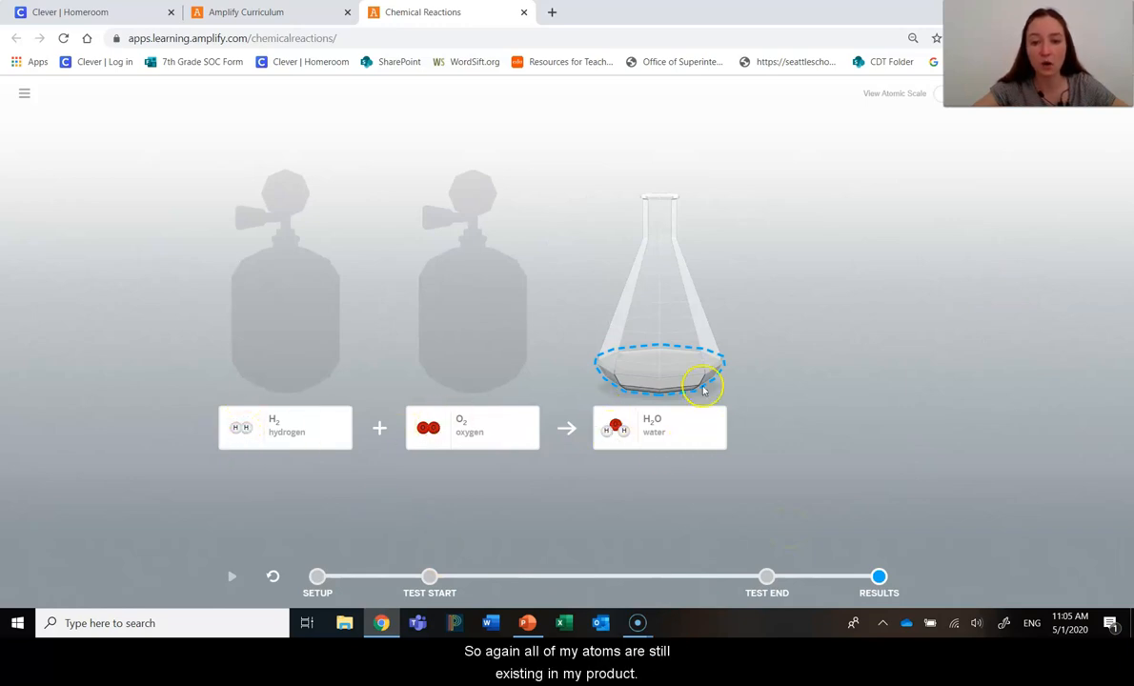
pyautogui.moveTo(747, 500)
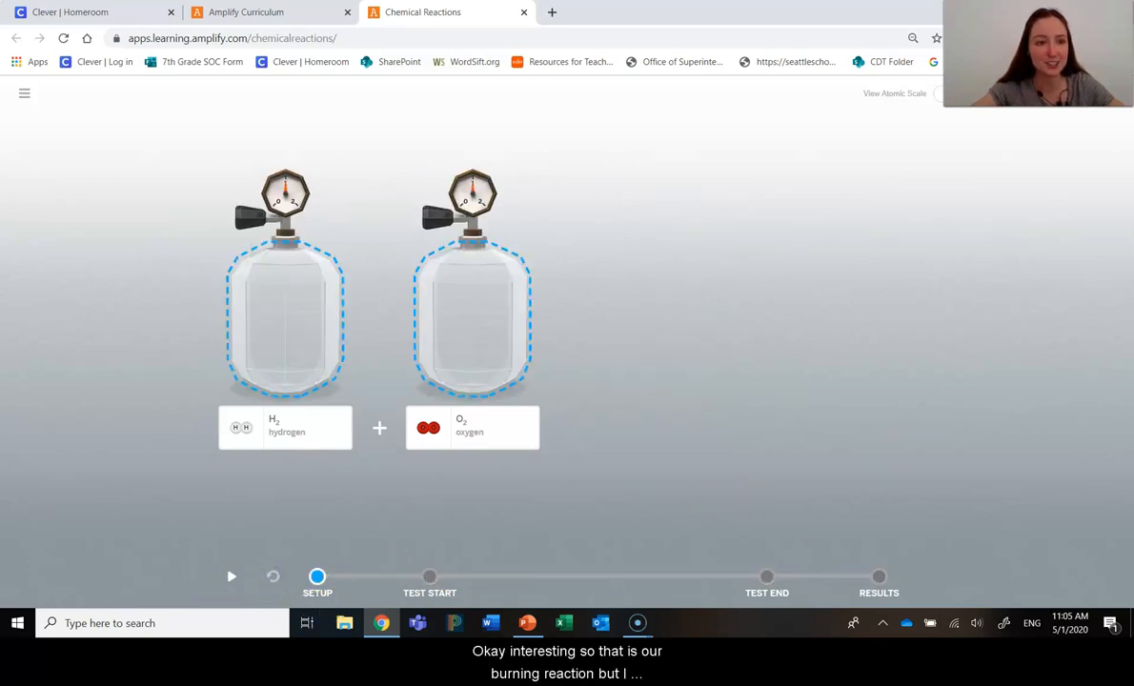
# Reload into the other laboratory mode and add calcium chloride and sodium carbonate.
pyautogui.click(25, 93)
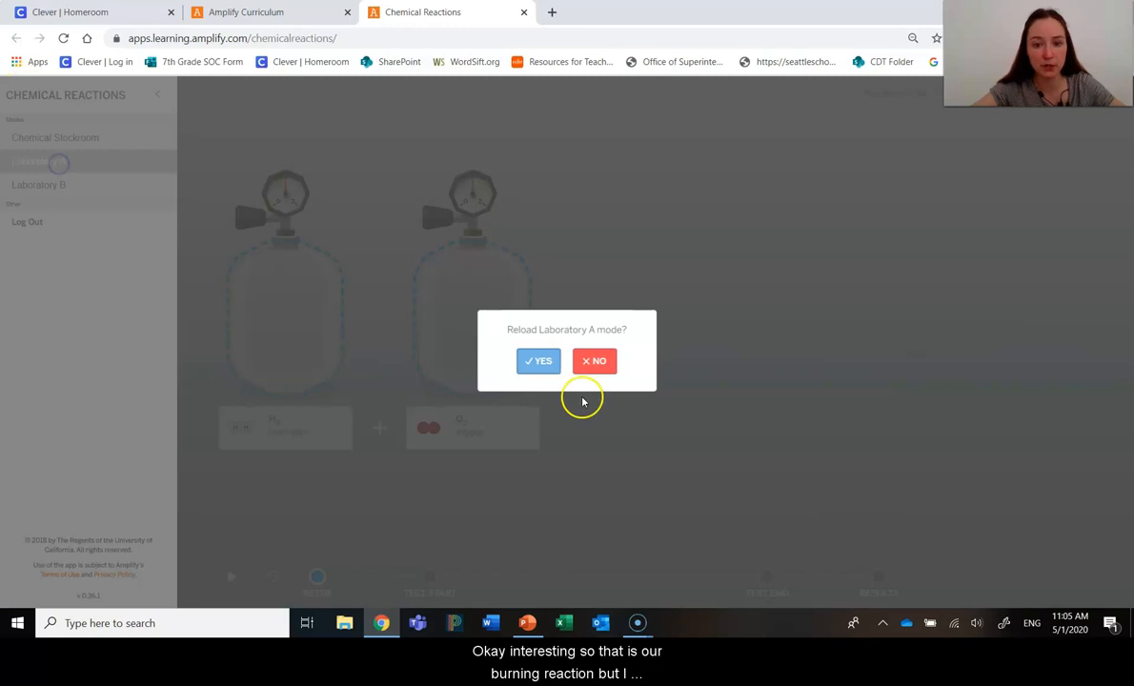
pyautogui.click(537, 360)
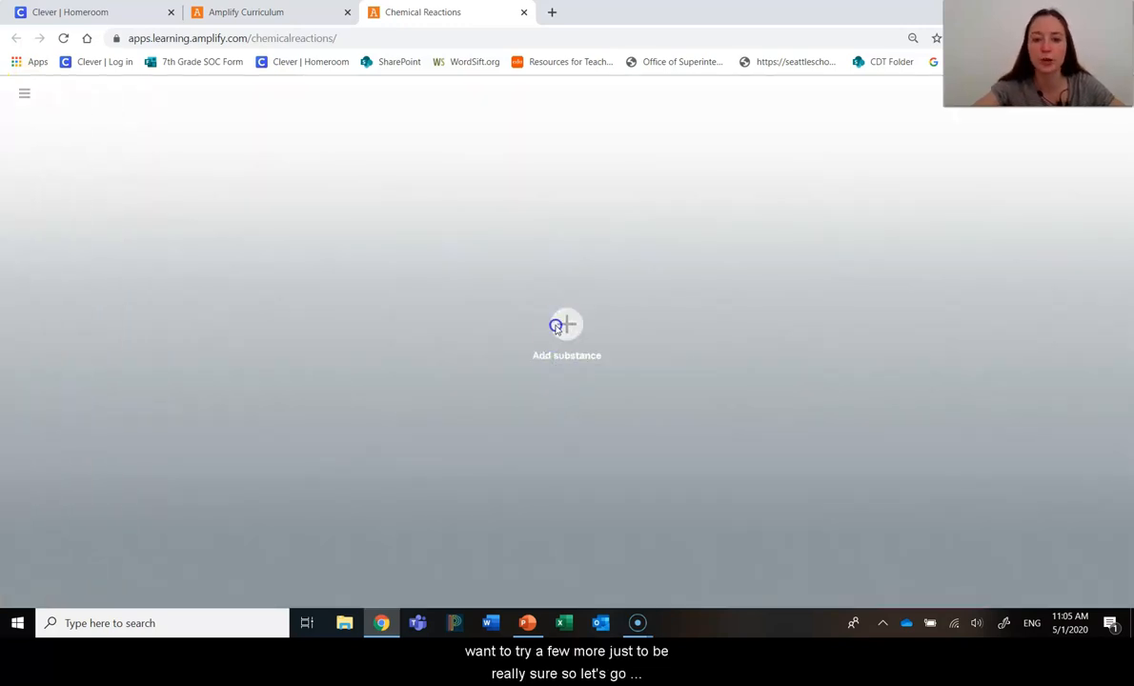
pyautogui.click(566, 334)
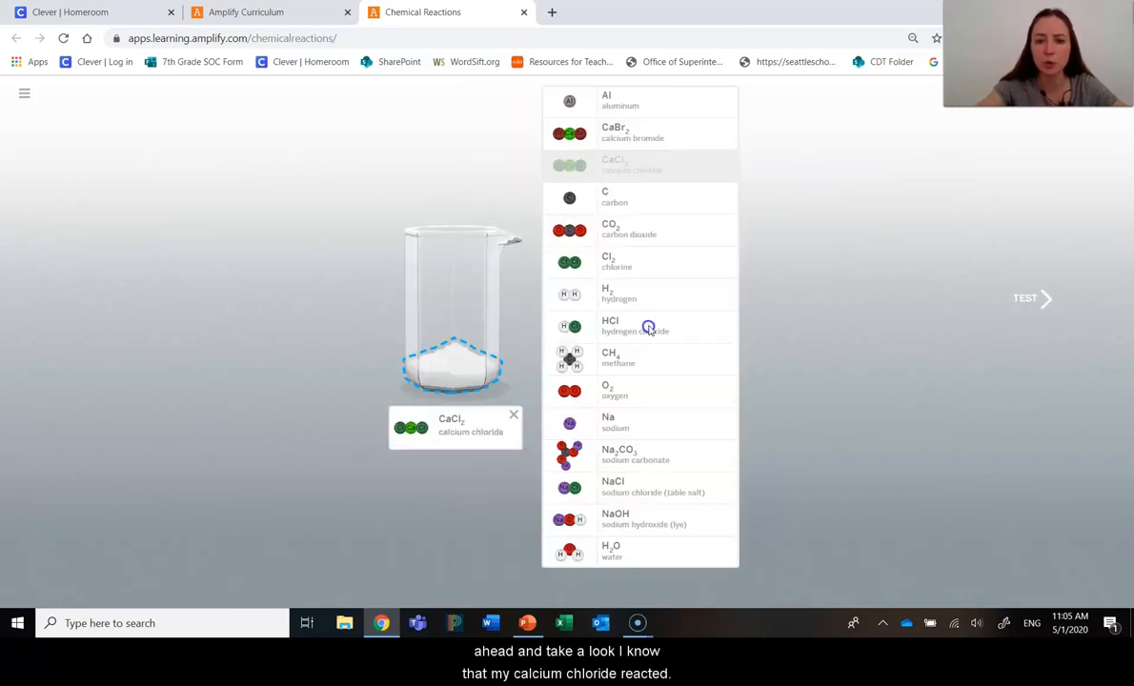
pyautogui.moveTo(661, 505)
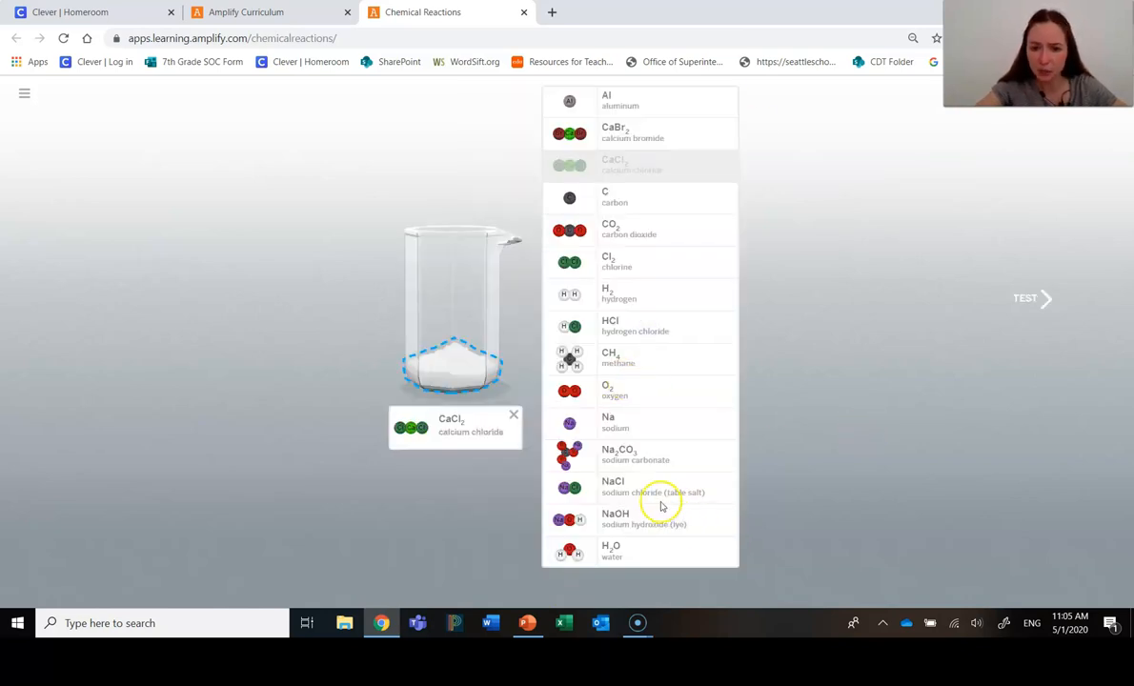
pyautogui.click(636, 454)
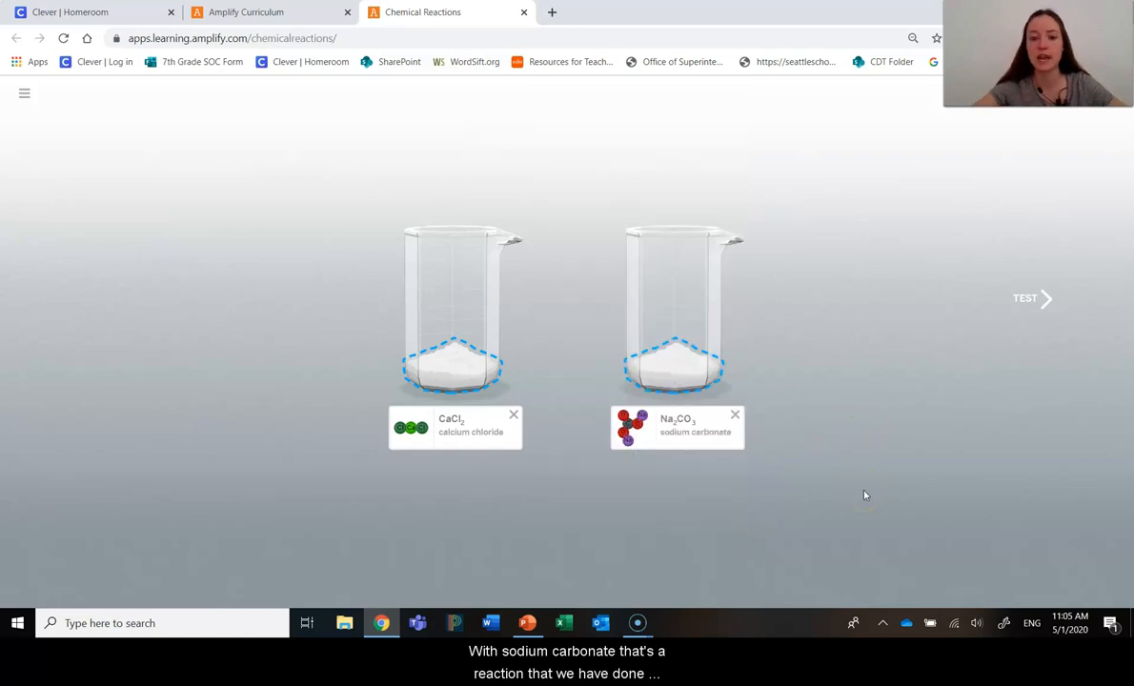
pyautogui.moveTo(995, 394)
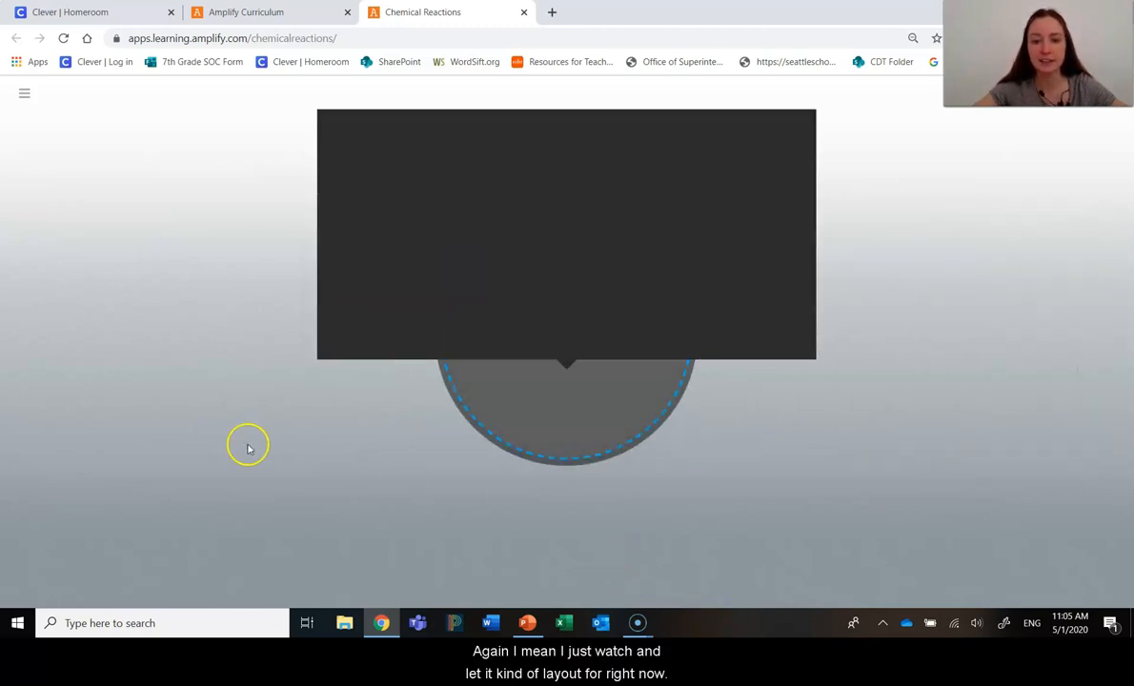
# View the calcium chloride–sodium carbonate test at atomic scale and rewind the animation to its start.
pyautogui.click(566, 232)
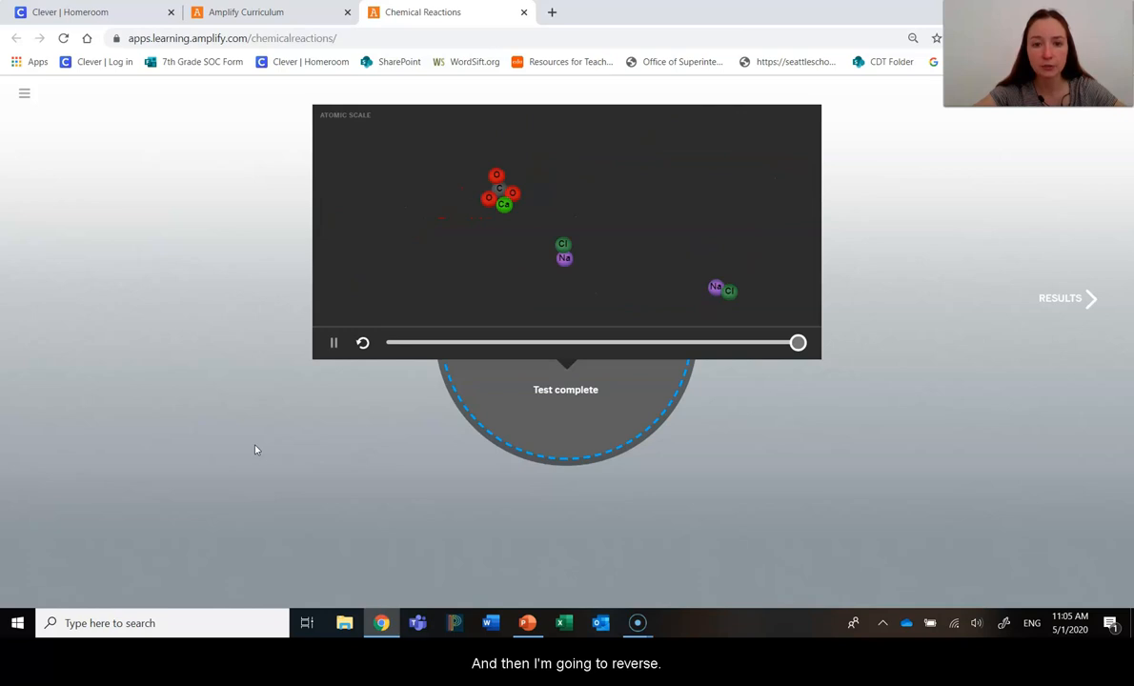
pyautogui.moveTo(799, 344); pyautogui.dragTo(648, 343)
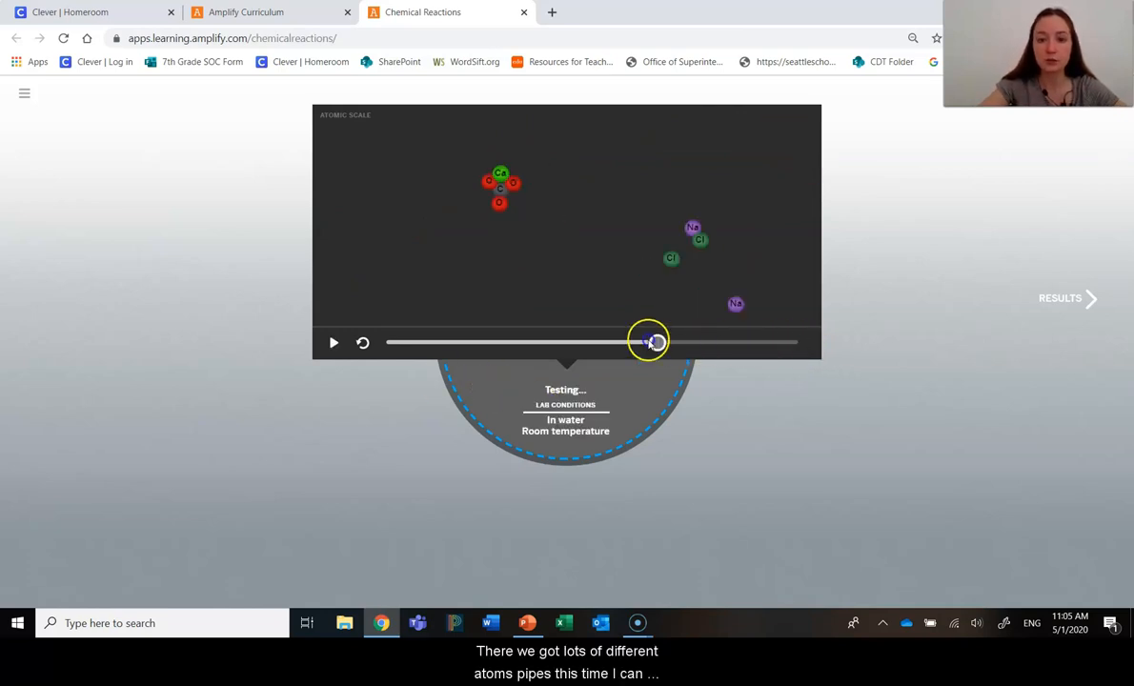
pyautogui.moveTo(648, 341); pyautogui.dragTo(385, 341)
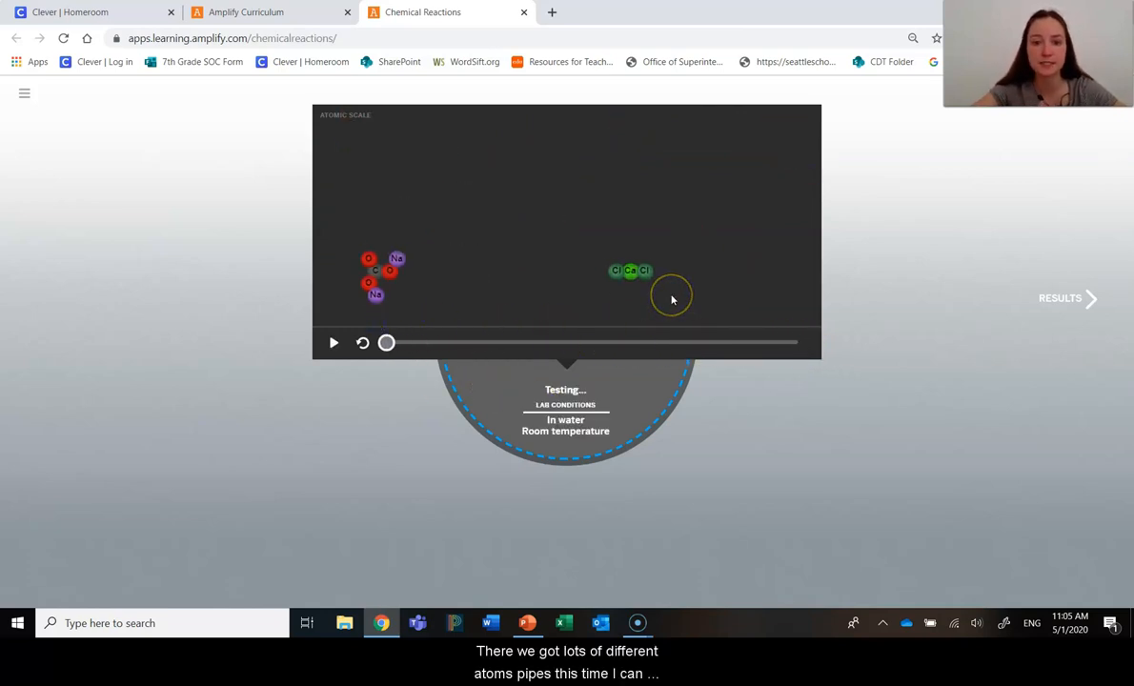
pyautogui.moveTo(383, 297)
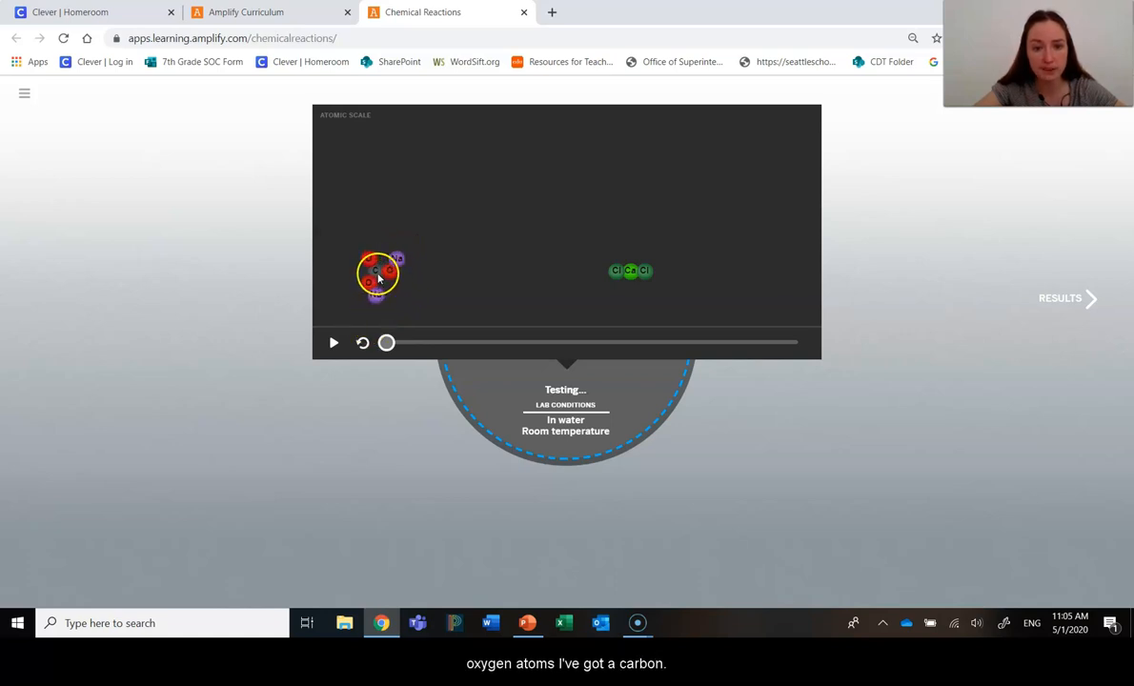
pyautogui.moveTo(618, 275)
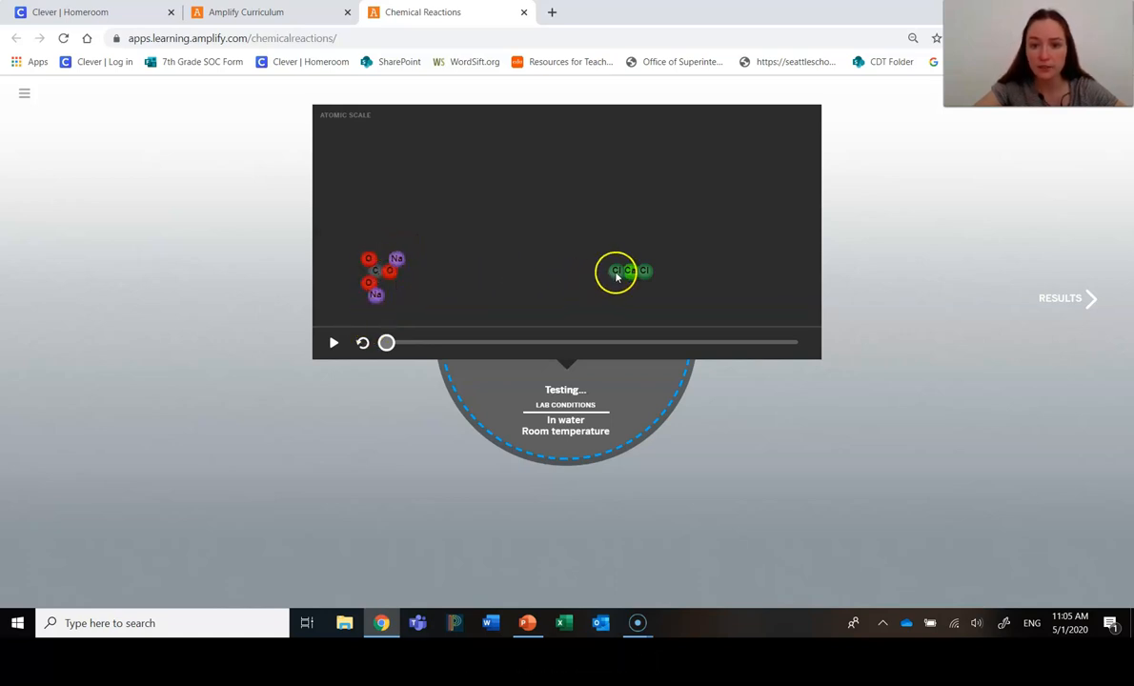
pyautogui.moveTo(469, 358)
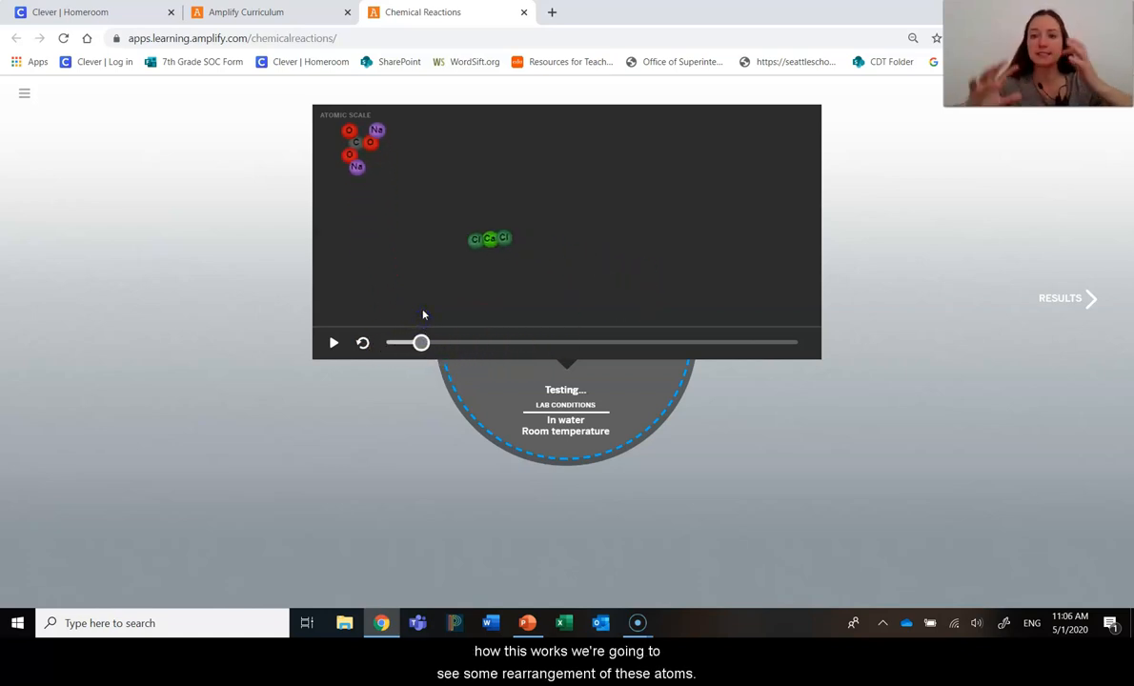
# Step the animation forward in stages as atoms collide and rearrange into new molecules.
pyautogui.moveTo(424, 343); pyautogui.dragTo(435, 344)
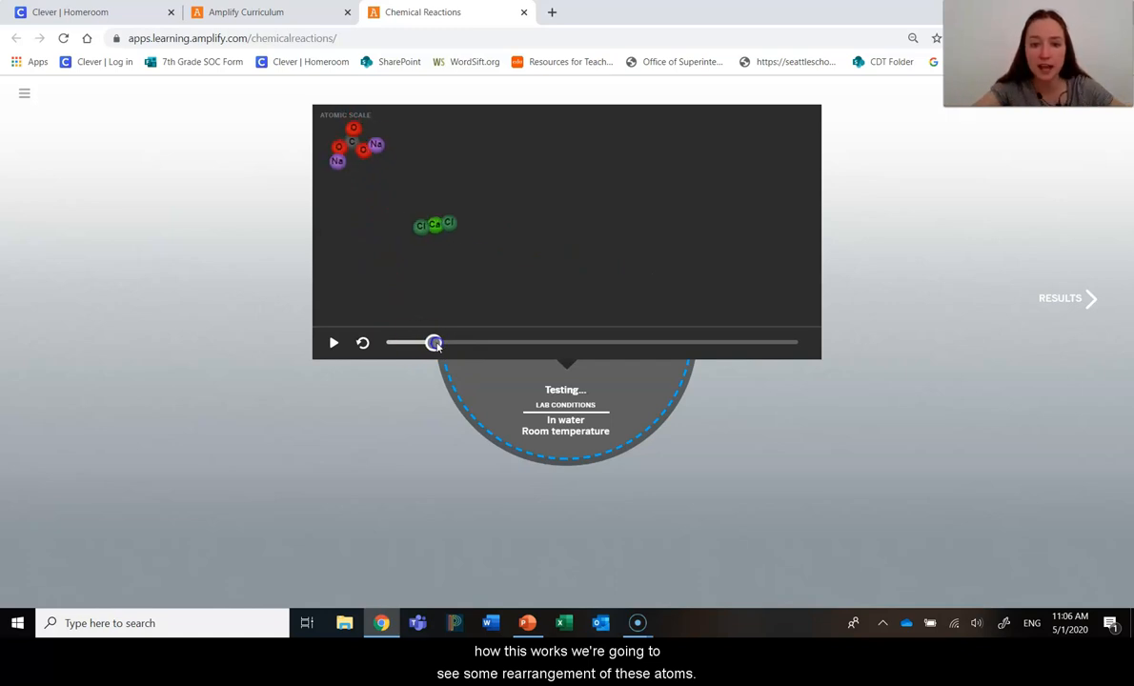
pyautogui.moveTo(434, 343); pyautogui.dragTo(465, 343)
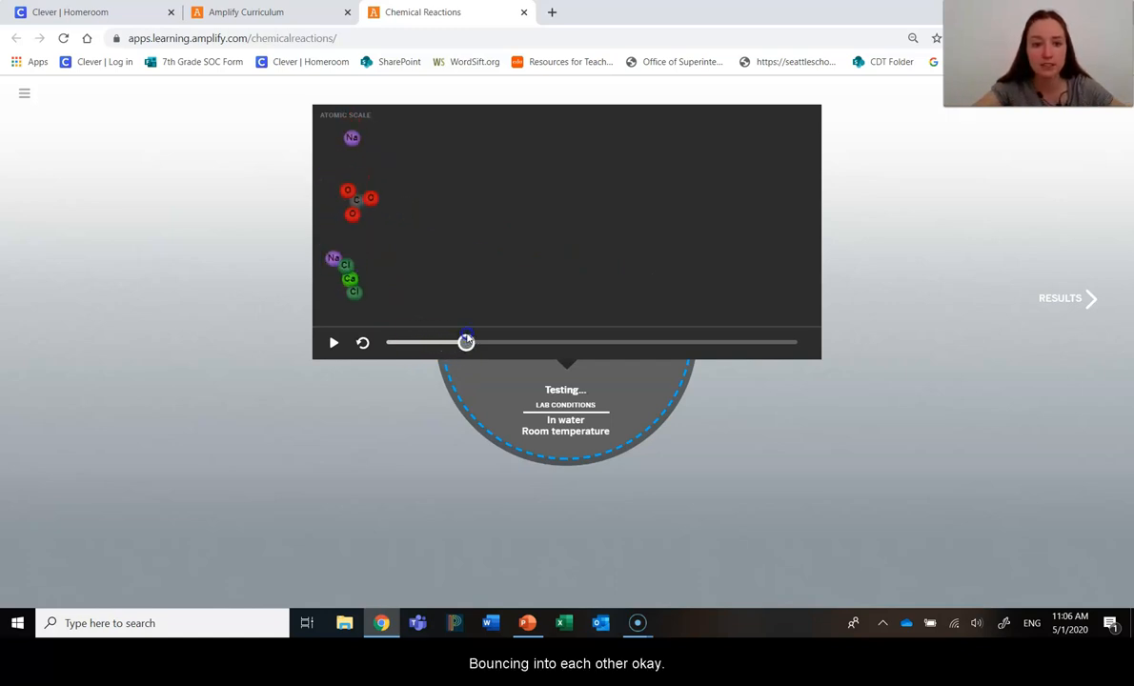
pyautogui.moveTo(465, 343); pyautogui.dragTo(500, 343)
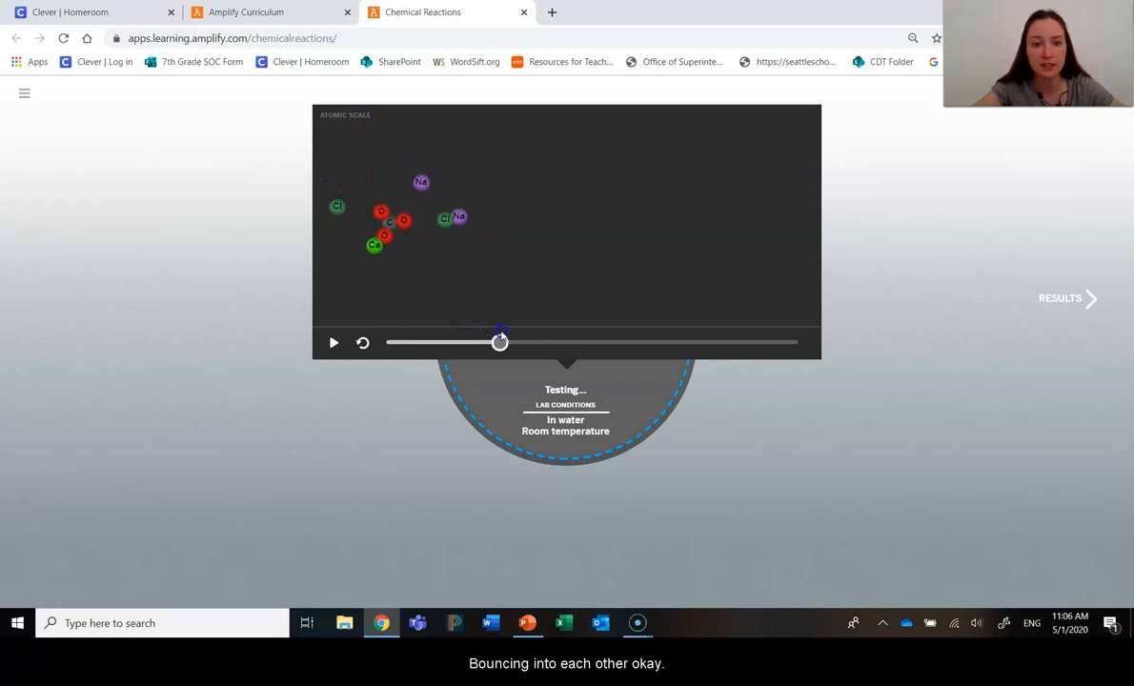
pyautogui.moveTo(499, 344); pyautogui.dragTo(560, 343)
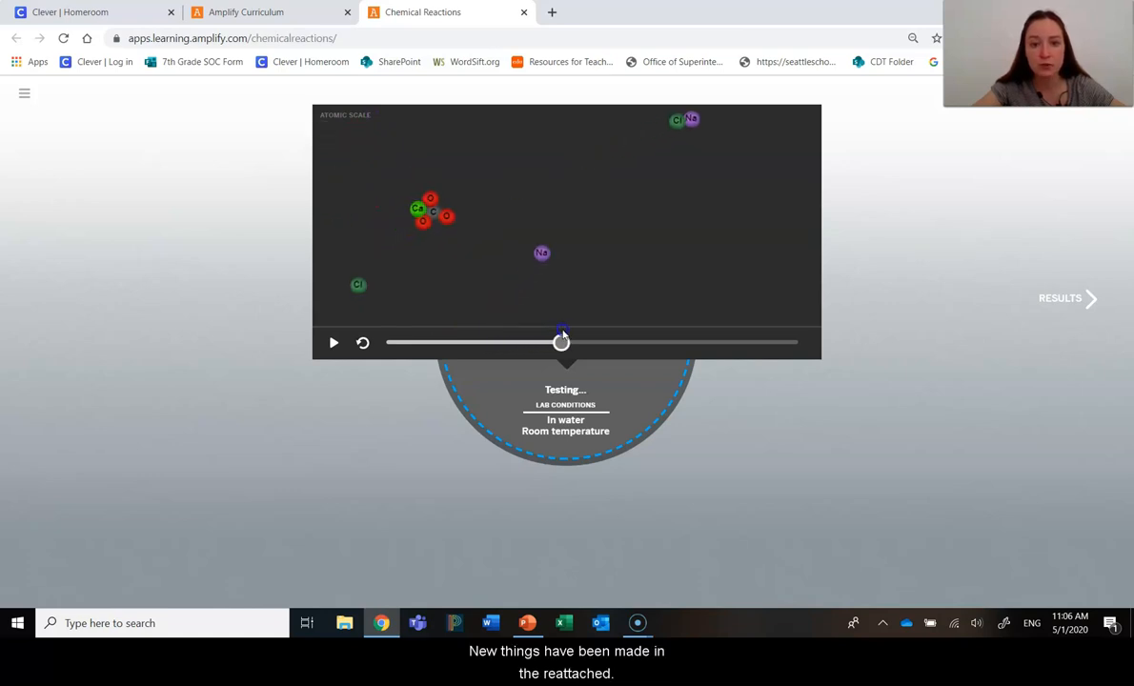
pyautogui.moveTo(561, 342); pyautogui.dragTo(613, 341)
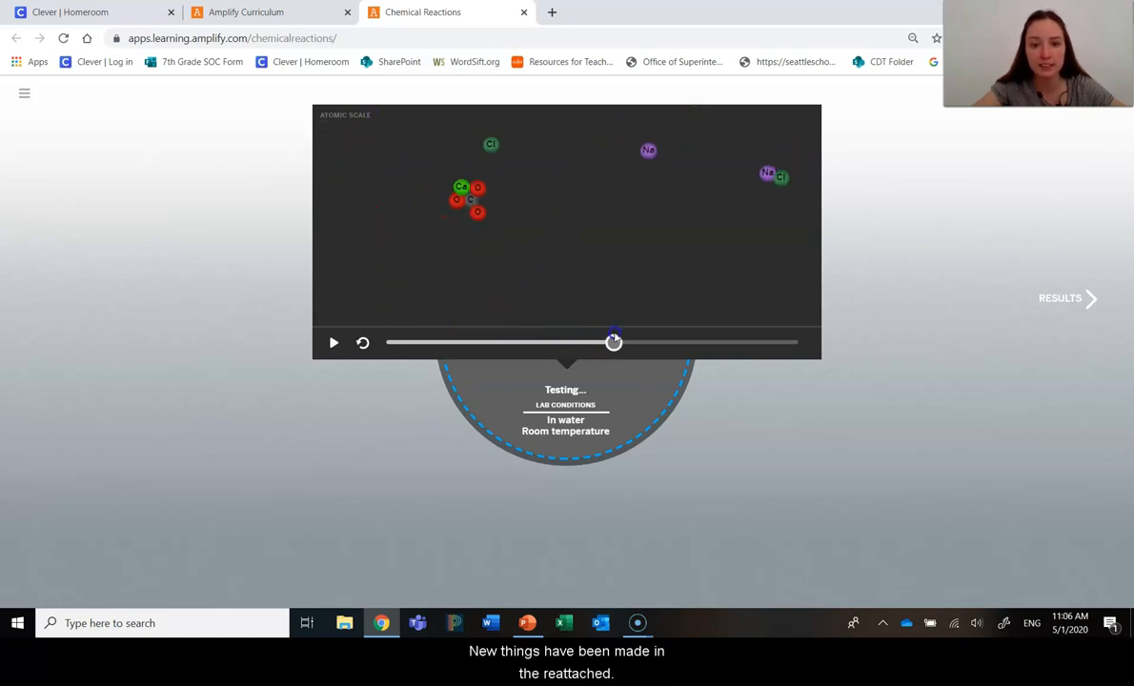
pyautogui.moveTo(614, 343); pyautogui.dragTo(677, 343)
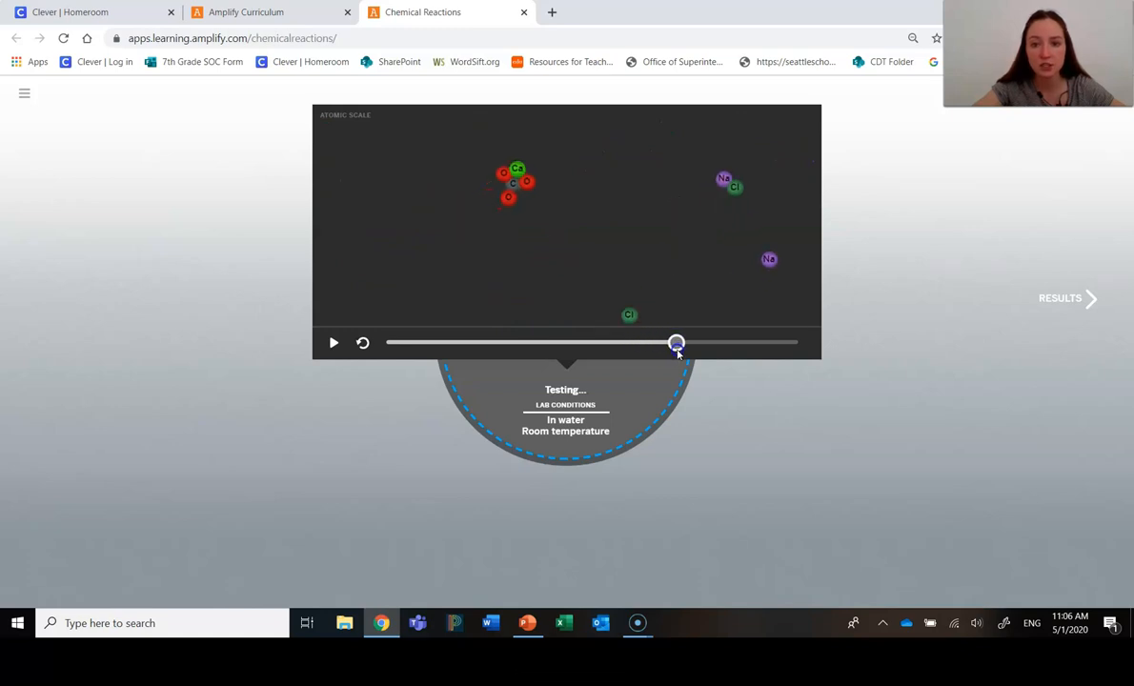
pyautogui.moveTo(677, 343); pyautogui.dragTo(755, 343)
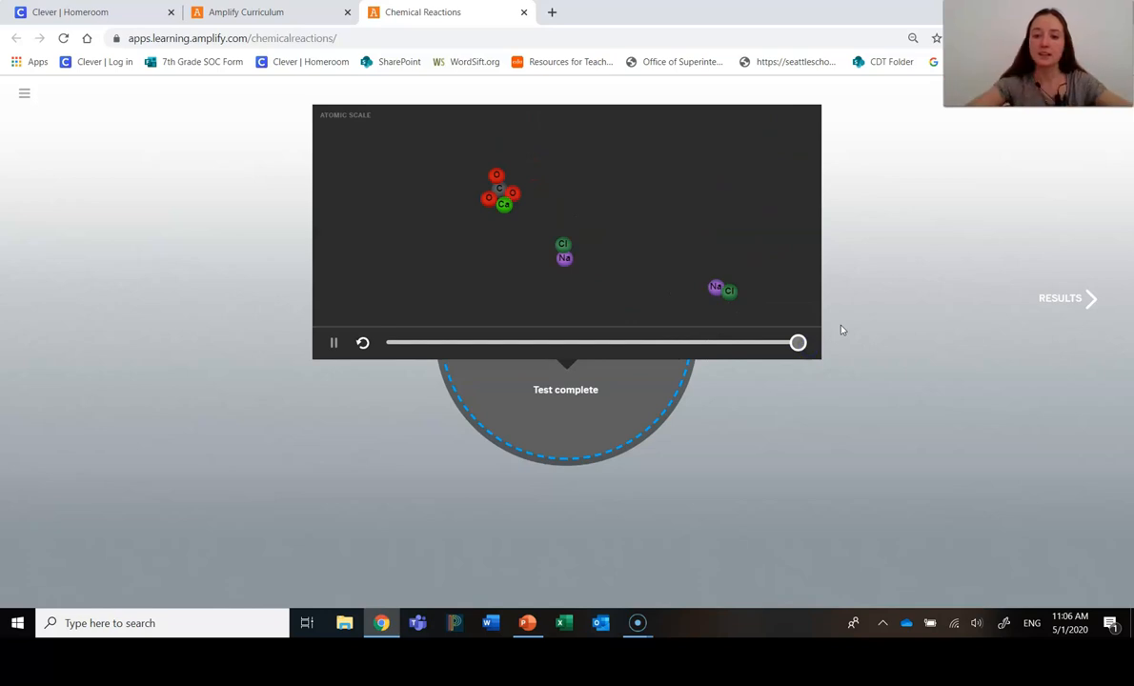
pyautogui.moveTo(717, 290)
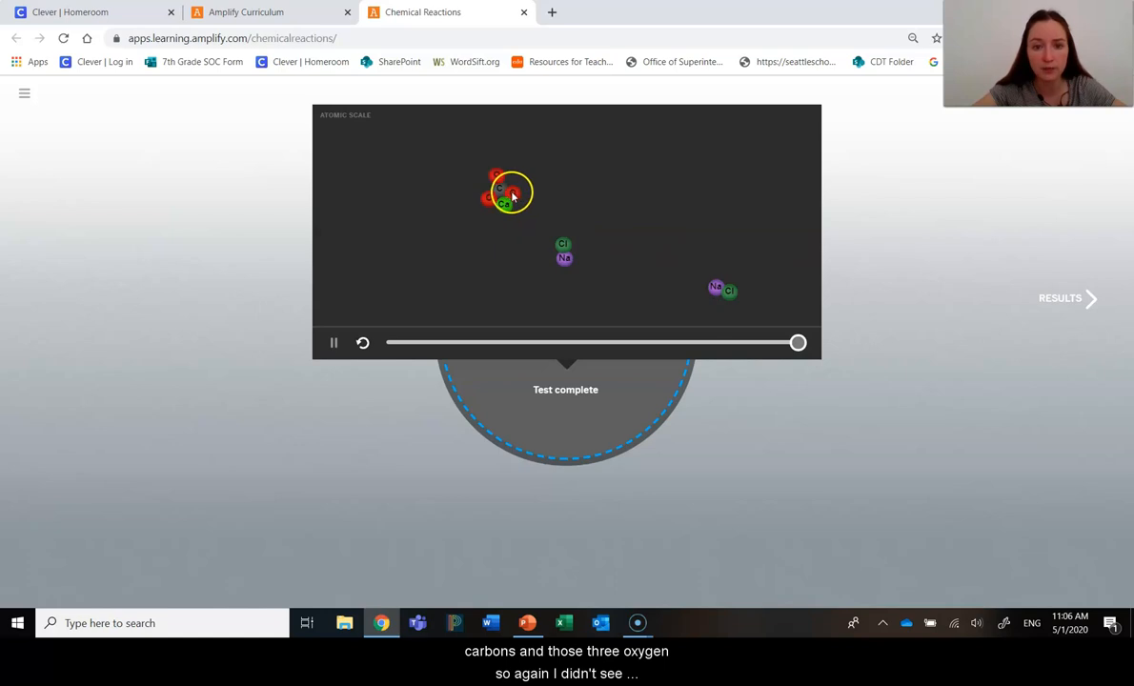
pyautogui.moveTo(523, 240)
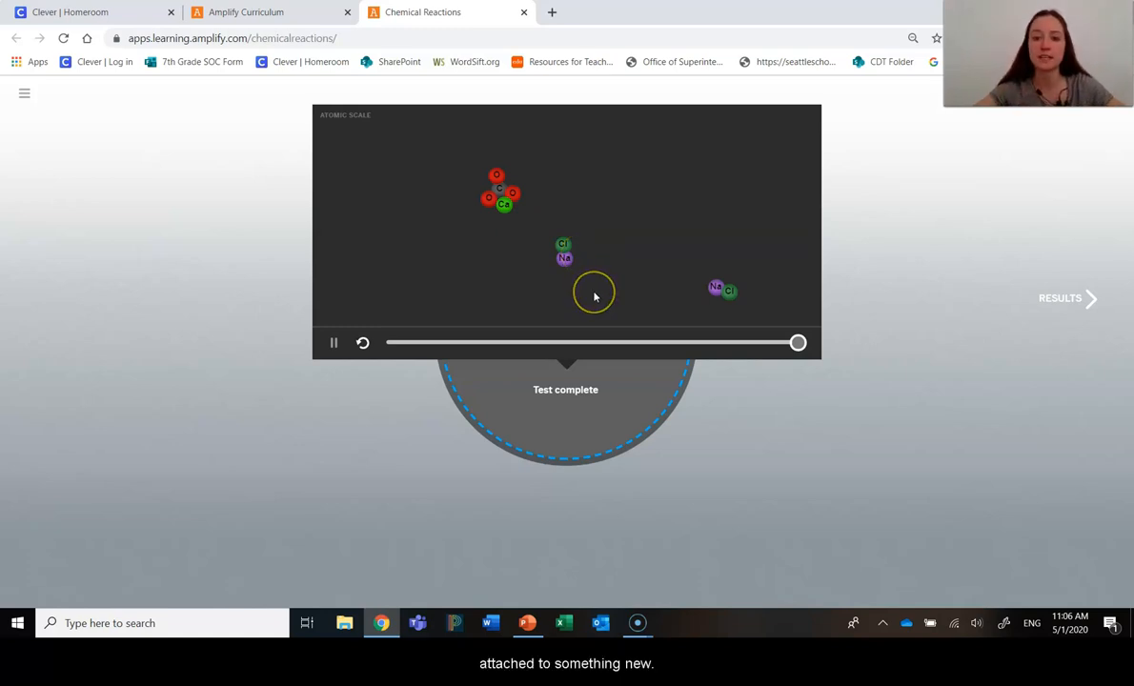
pyautogui.moveTo(147, 153)
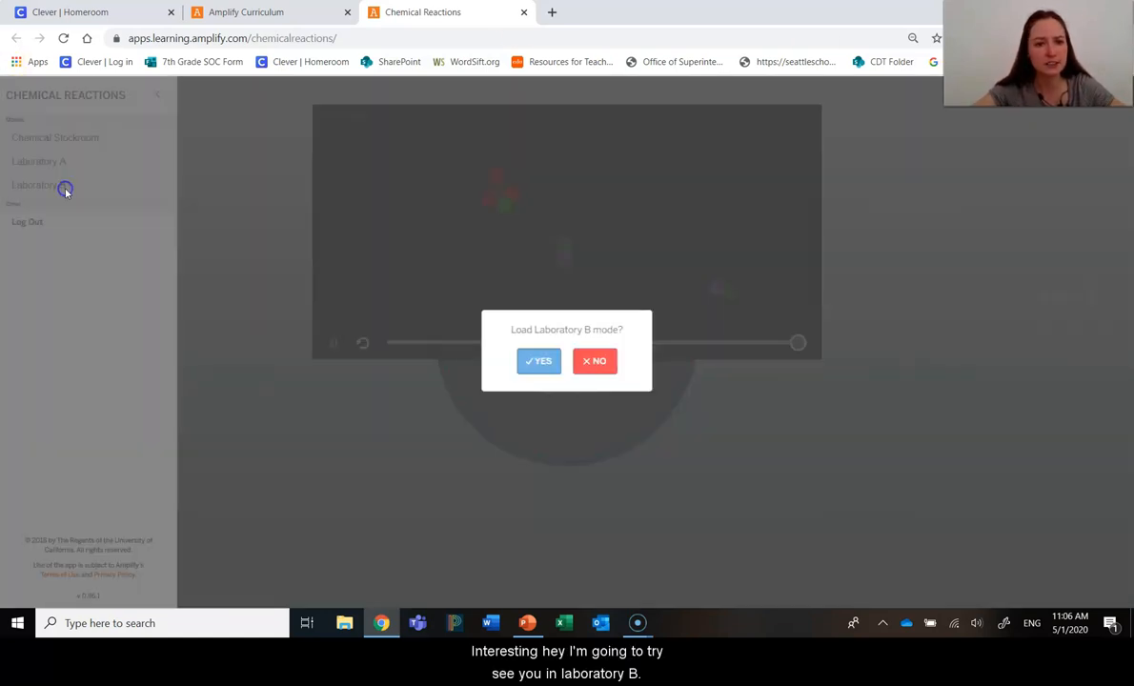
# Load Laboratory B, add CaBr2 and NaOH to two beakers, and start the test.
pyautogui.click(538, 361)
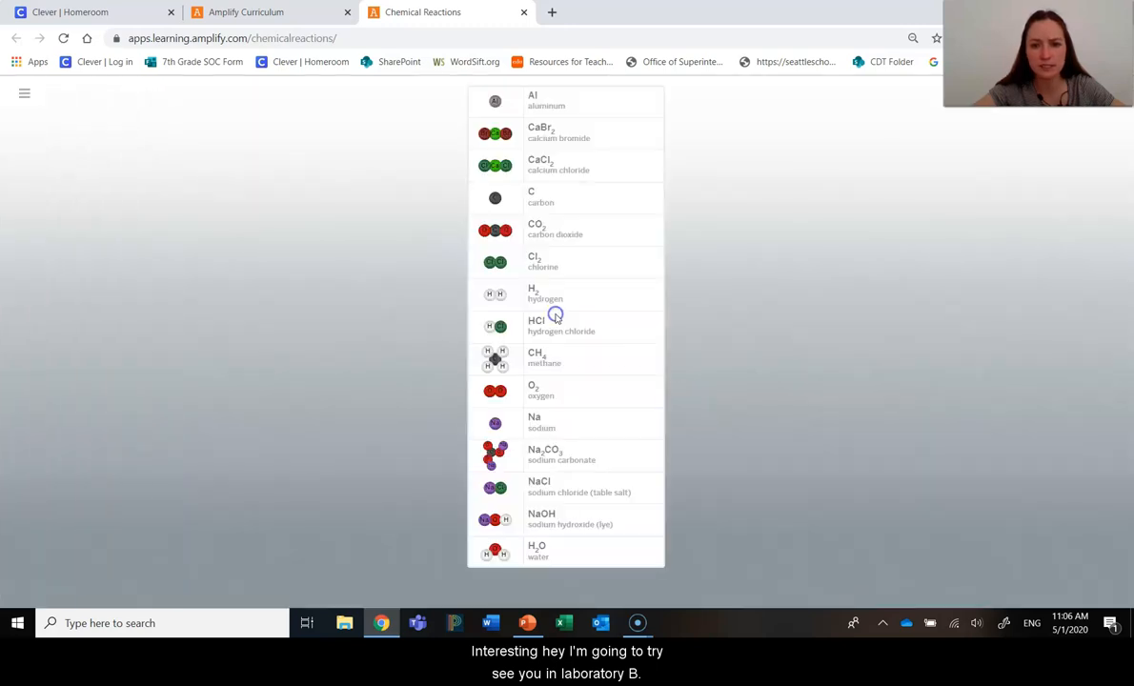
pyautogui.moveTo(881, 591)
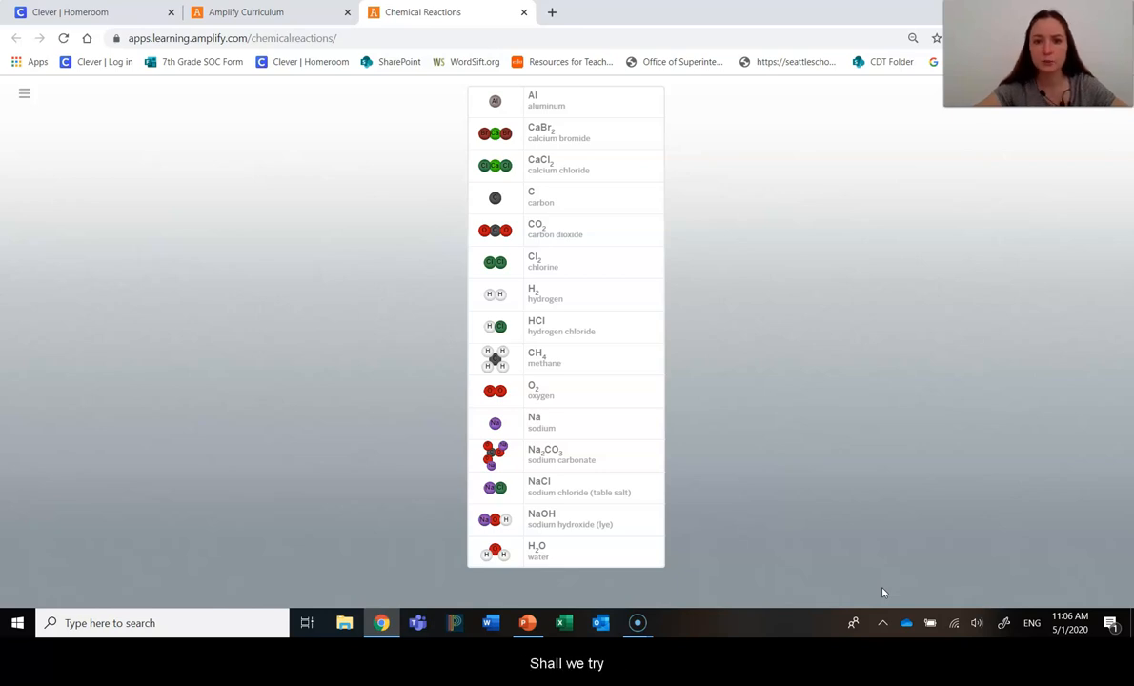
pyautogui.moveTo(599, 160)
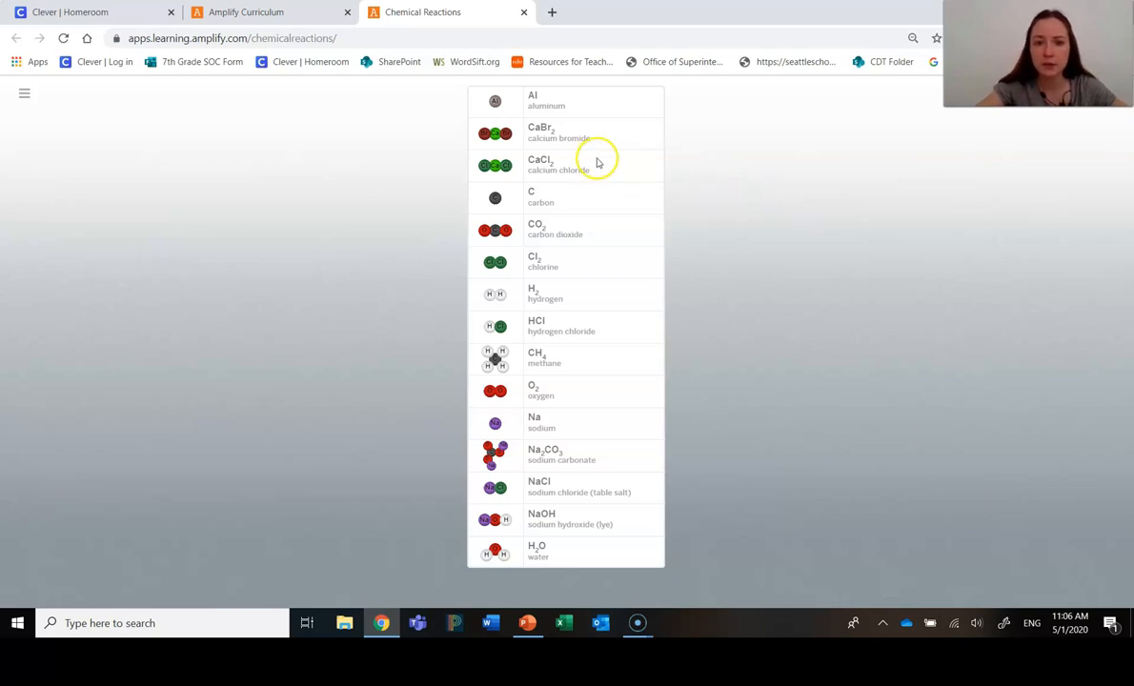
pyautogui.moveTo(606, 138)
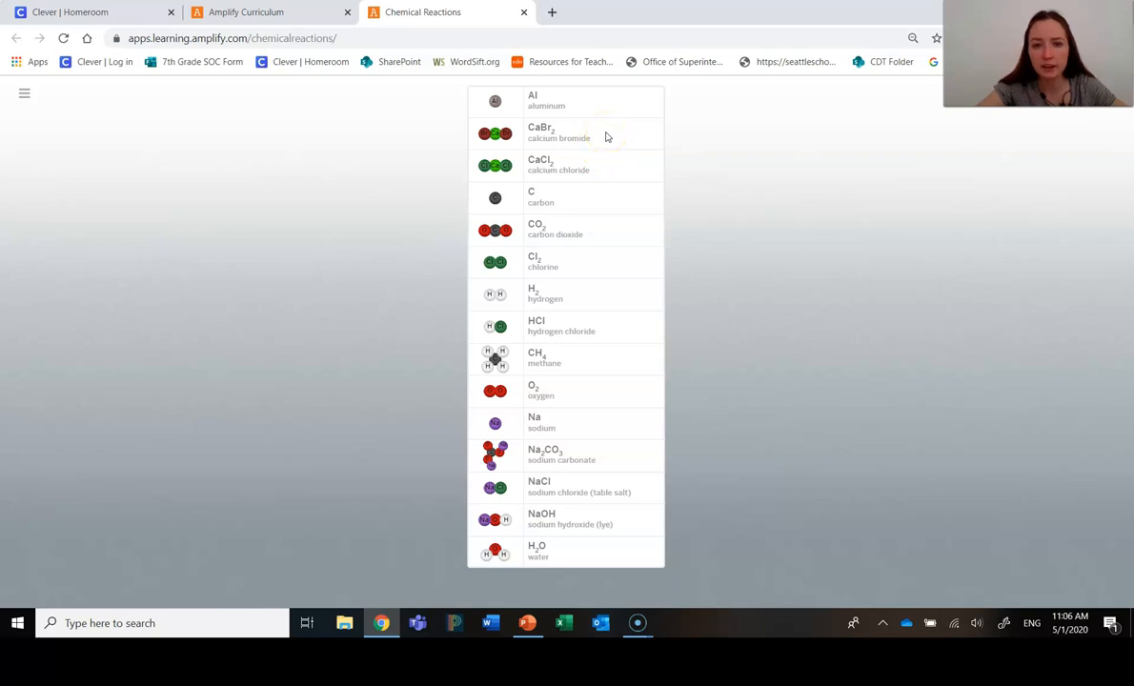
pyautogui.click(560, 133)
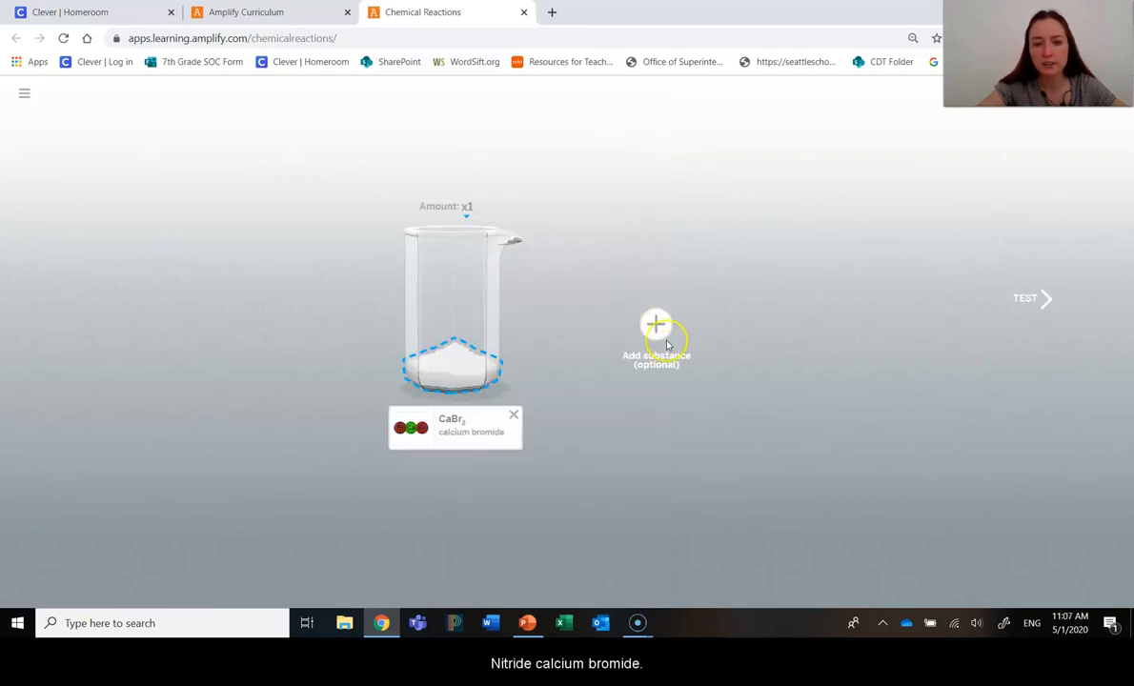
pyautogui.click(658, 343)
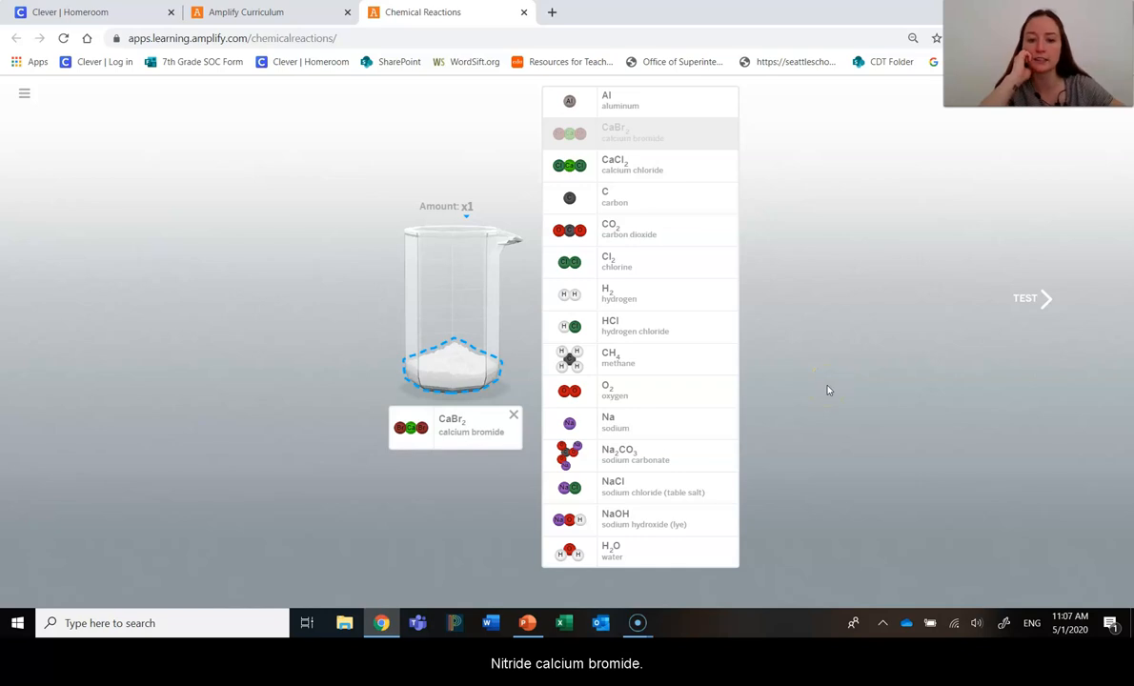
pyautogui.moveTo(687, 523)
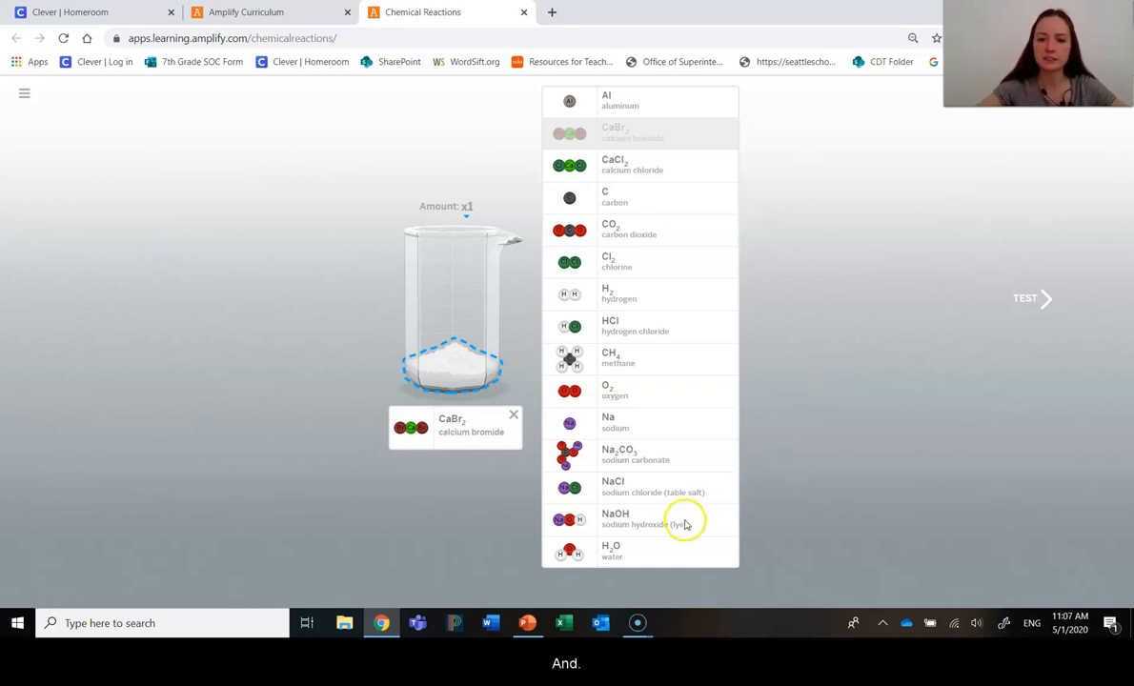
pyautogui.click(629, 518)
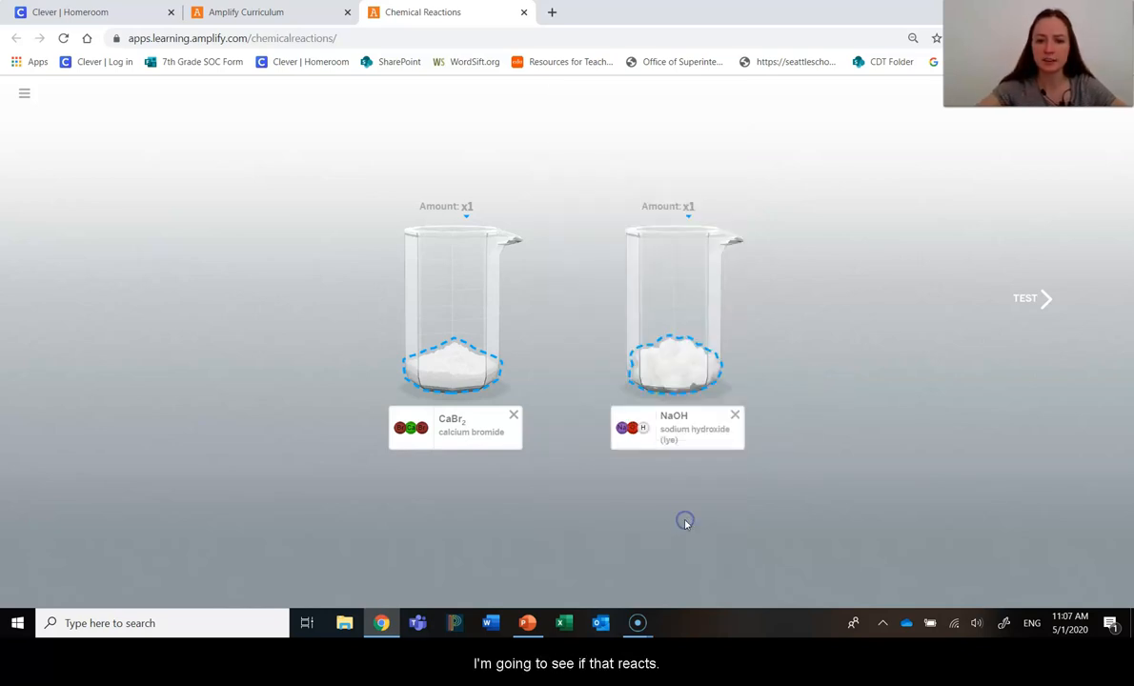
pyautogui.click(1025, 298)
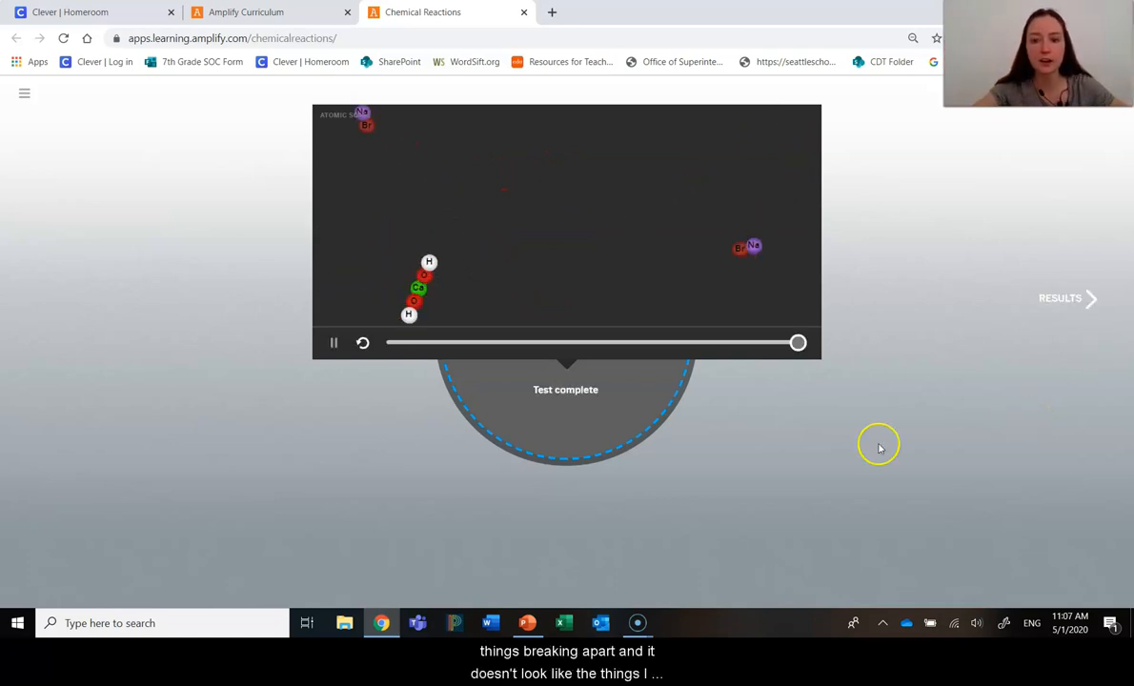
# Rewind the calcium bromide–sodium hydroxide animation back to its start.
pyautogui.click(362, 343)
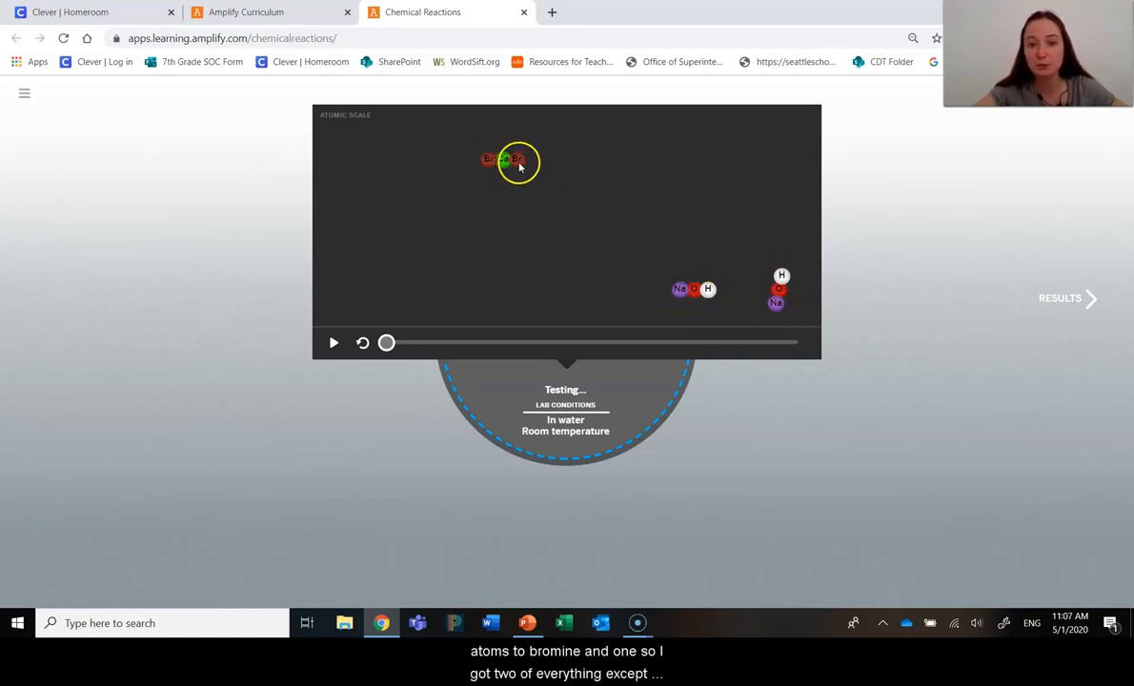
pyautogui.moveTo(549, 274)
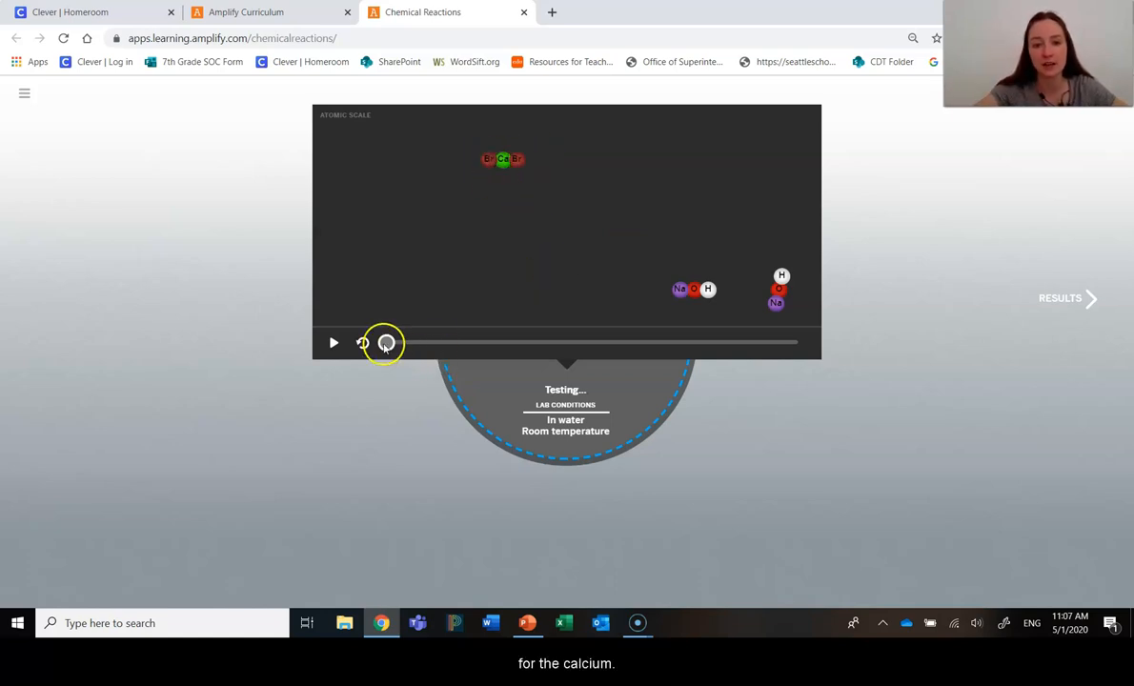
# Step the Lab B reaction to its end to compare atoms before and after, then replay it.
pyautogui.moveTo(385, 344); pyautogui.dragTo(496, 343)
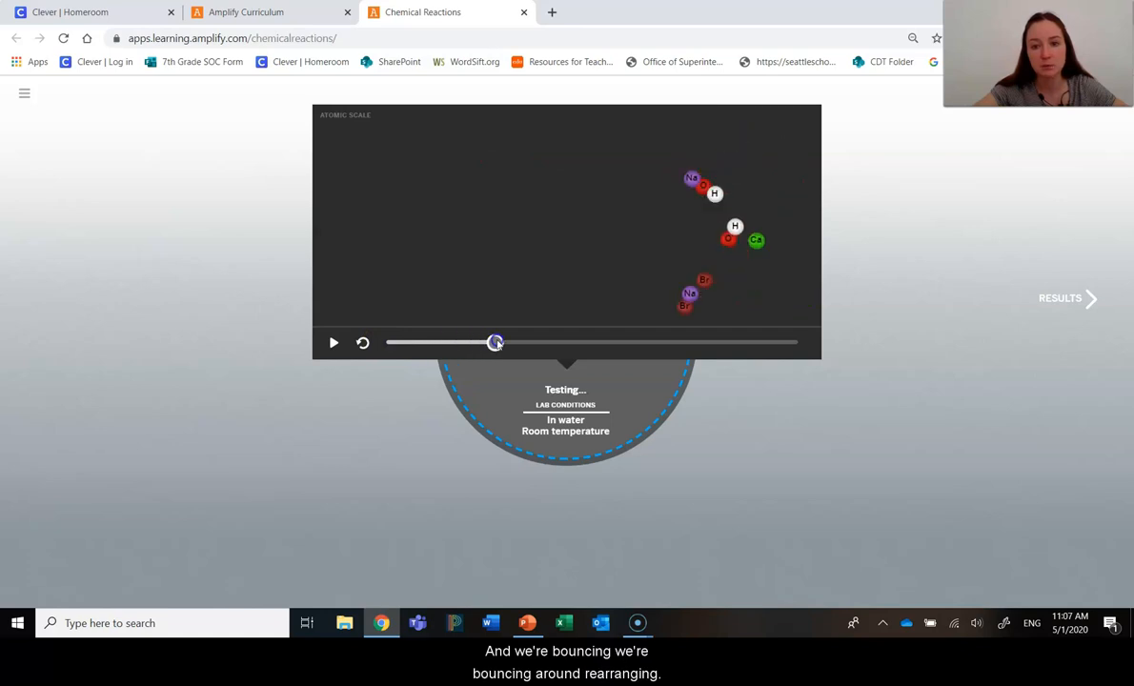
pyautogui.moveTo(495, 344); pyautogui.dragTo(675, 343)
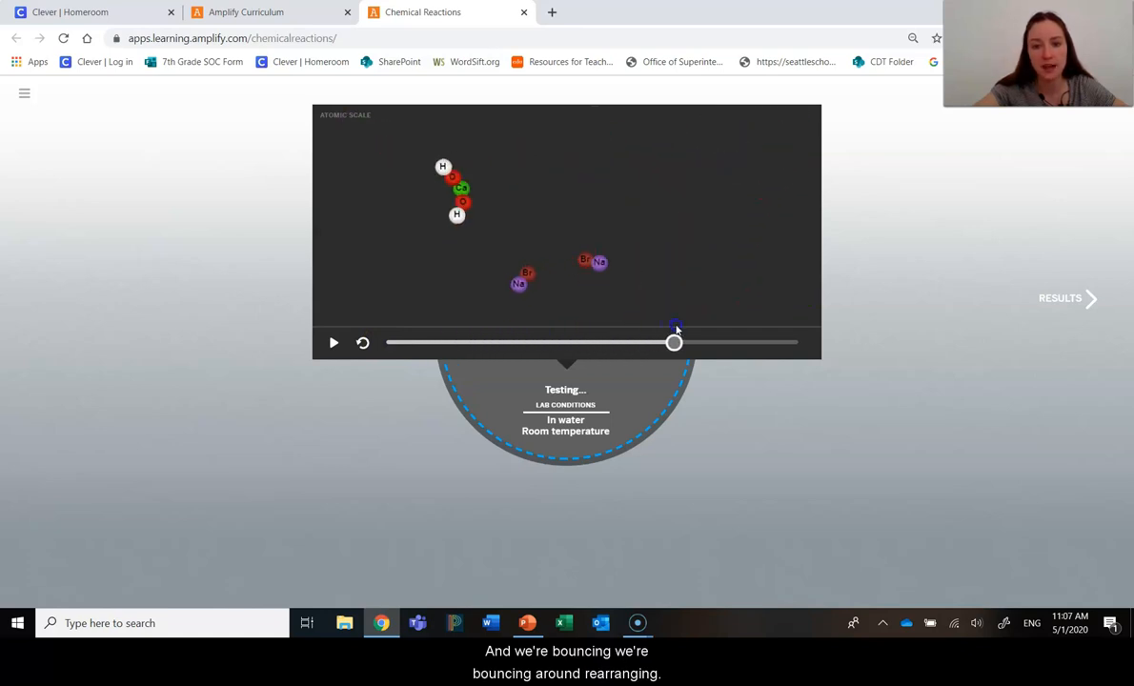
pyautogui.moveTo(675, 343); pyautogui.dragTo(795, 343)
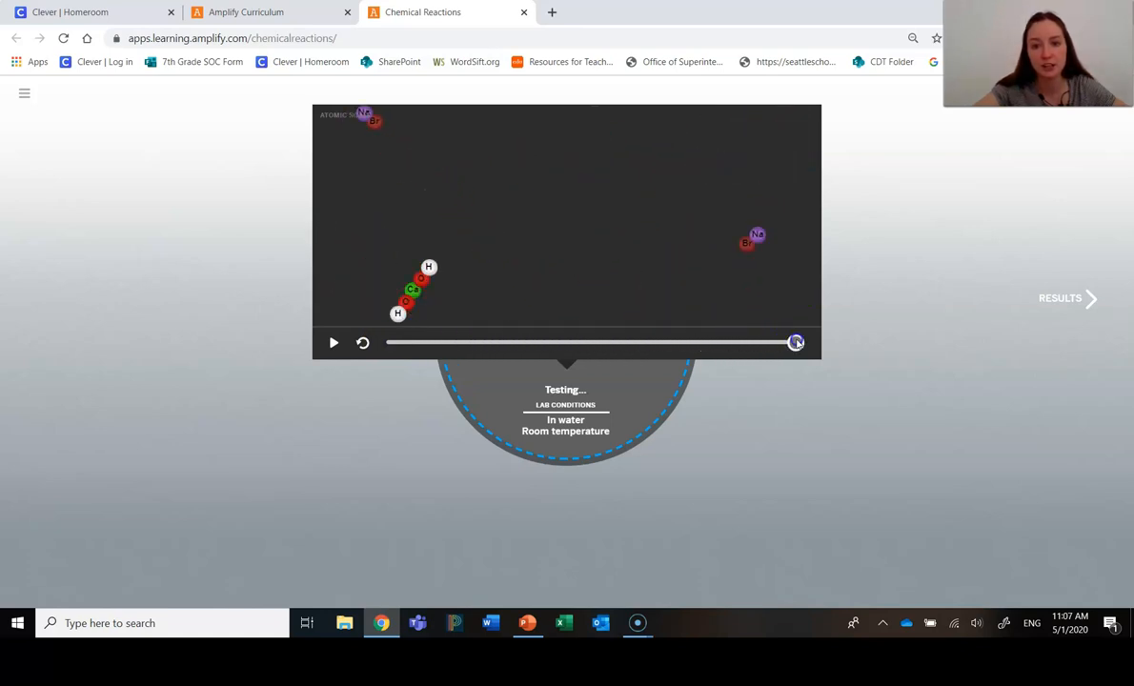
pyautogui.click(334, 343)
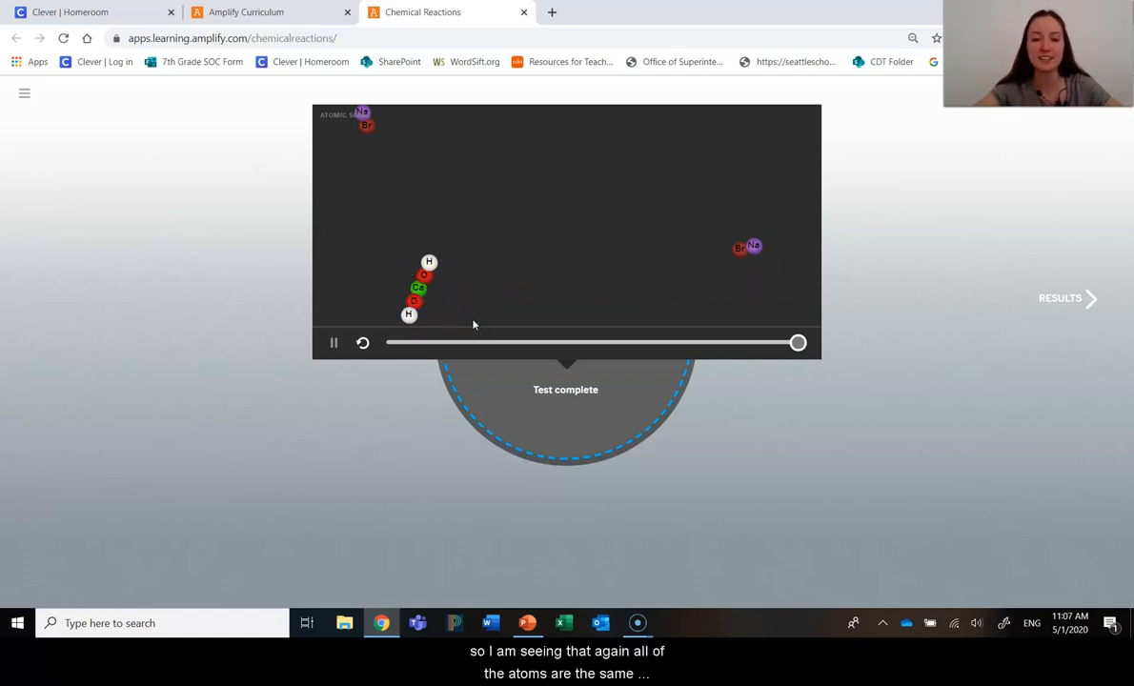
pyautogui.moveTo(32, 118)
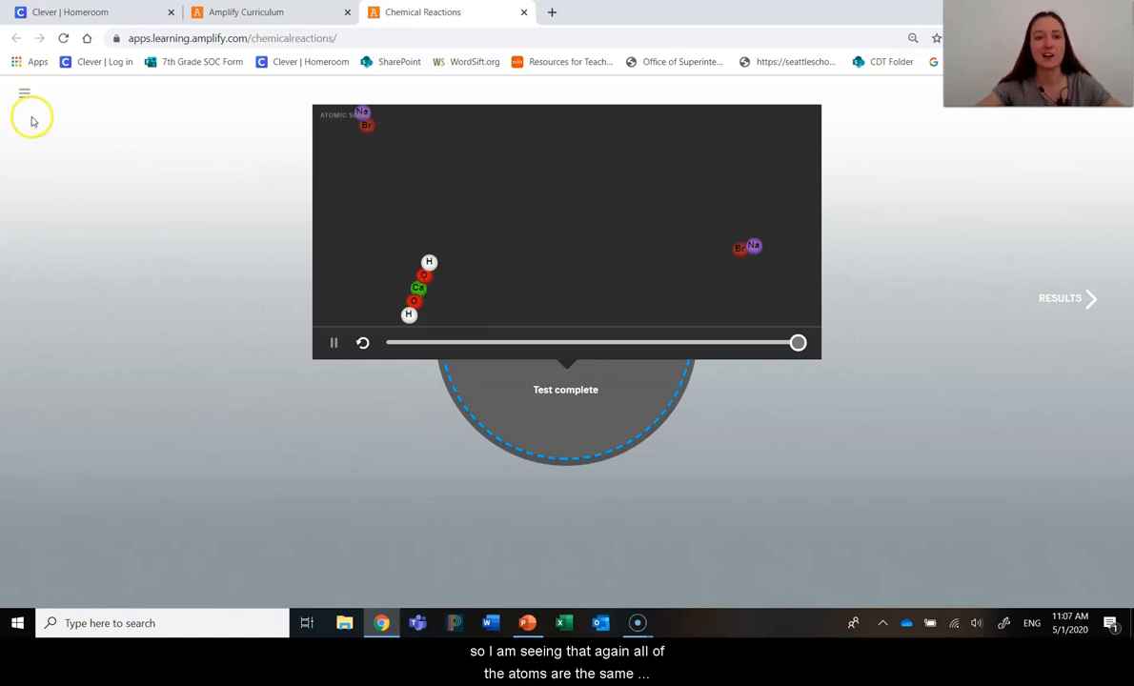
pyautogui.moveTo(35, 118)
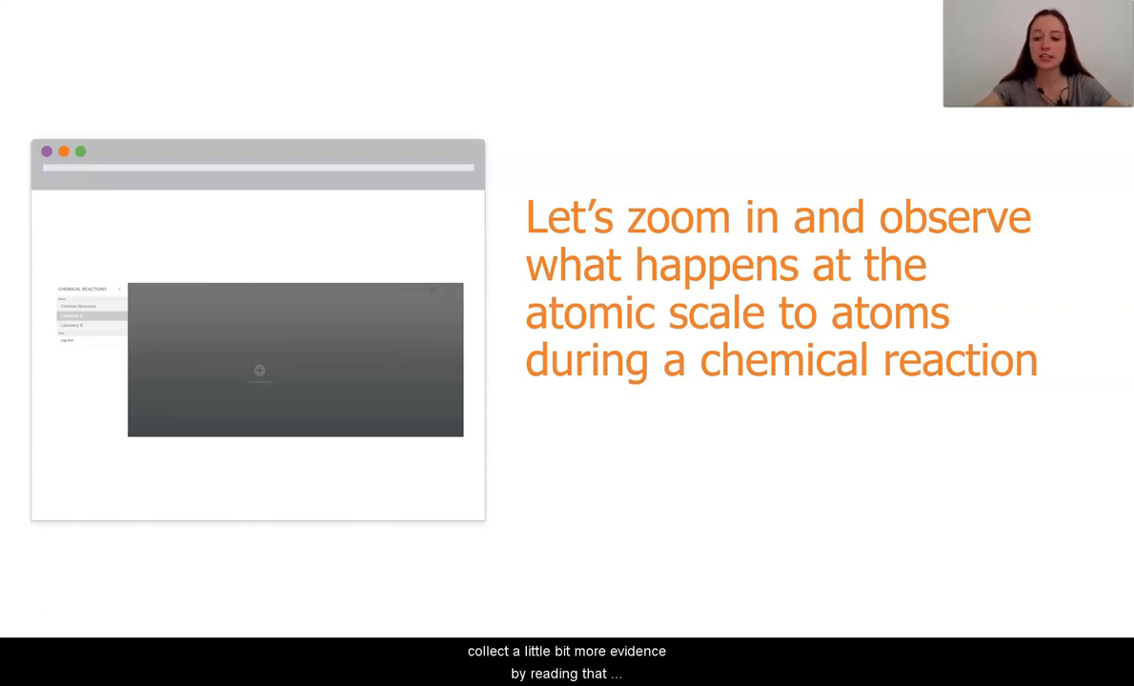
pyautogui.moveTo(1101, 375)
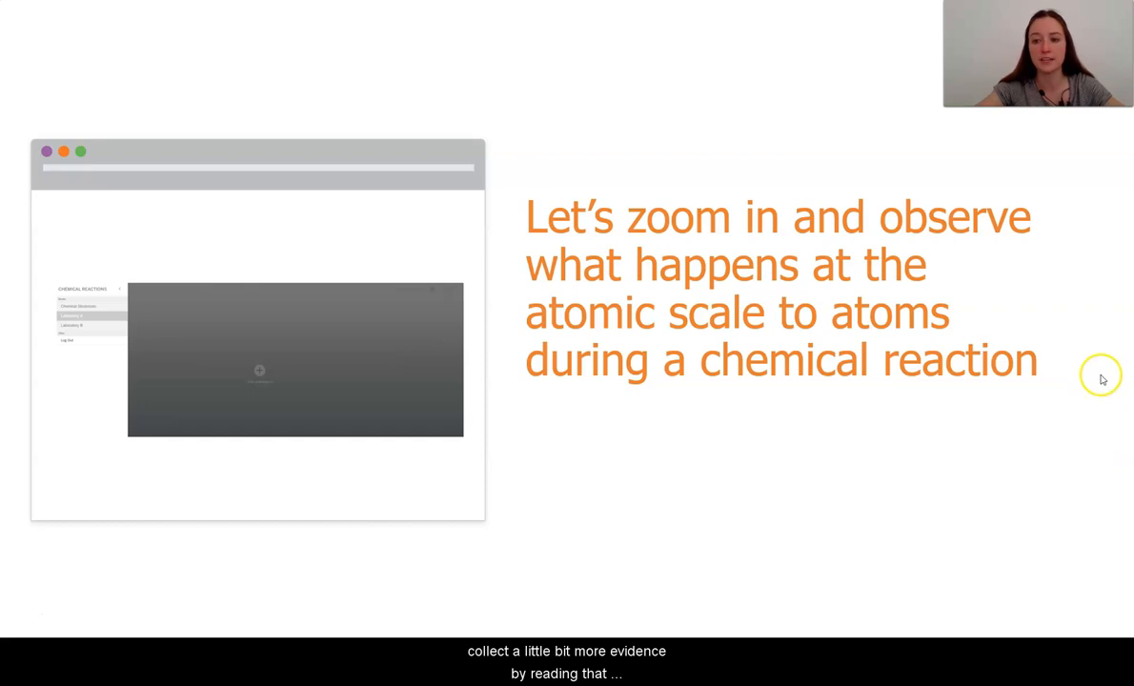